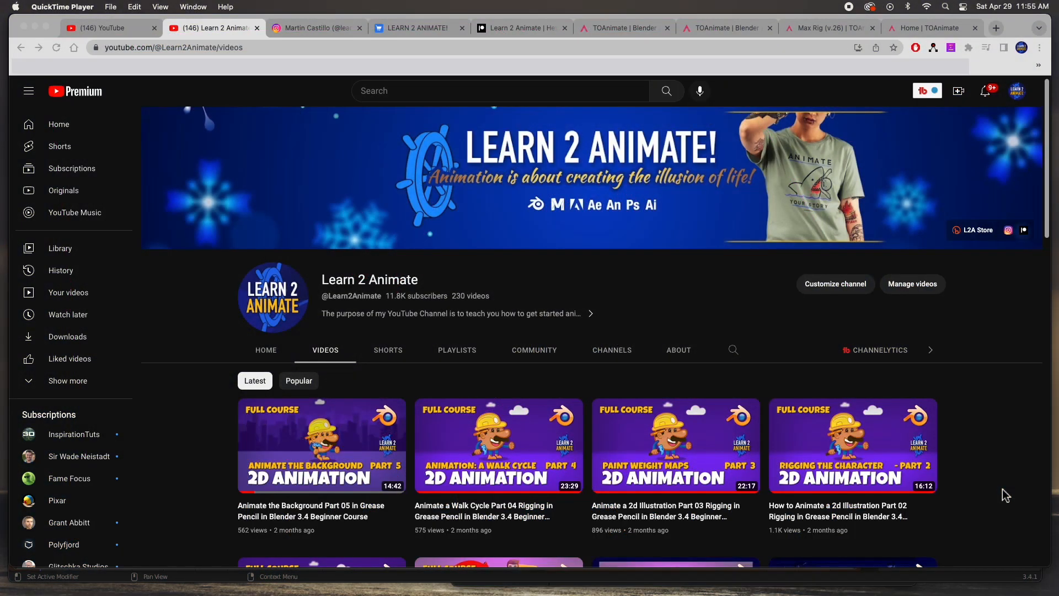
pyautogui.moveTo(987, 488)
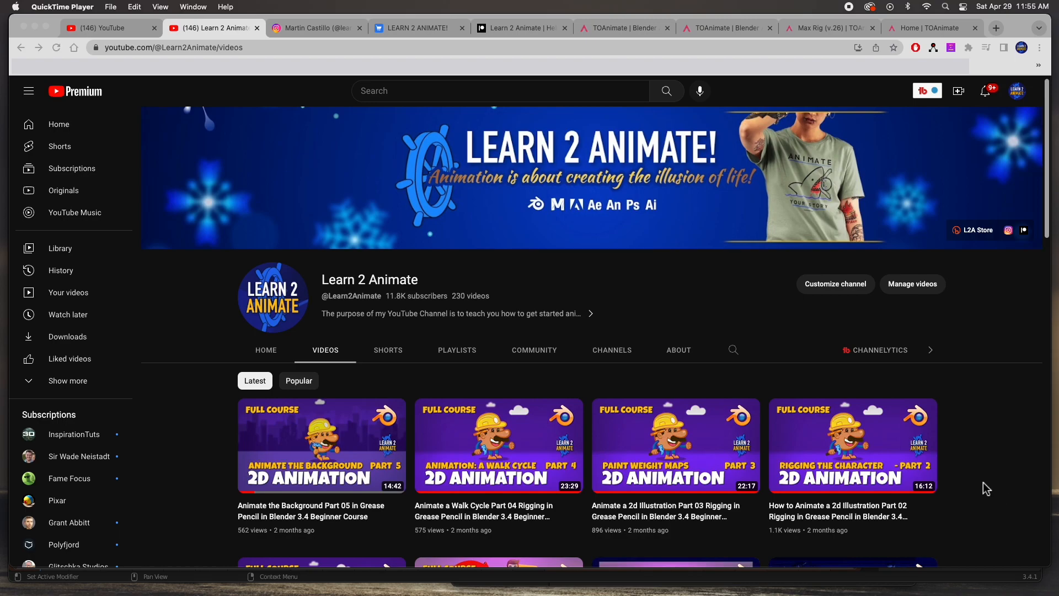
# Step: Scroll through the YouTube page
pyautogui.scroll(-3)
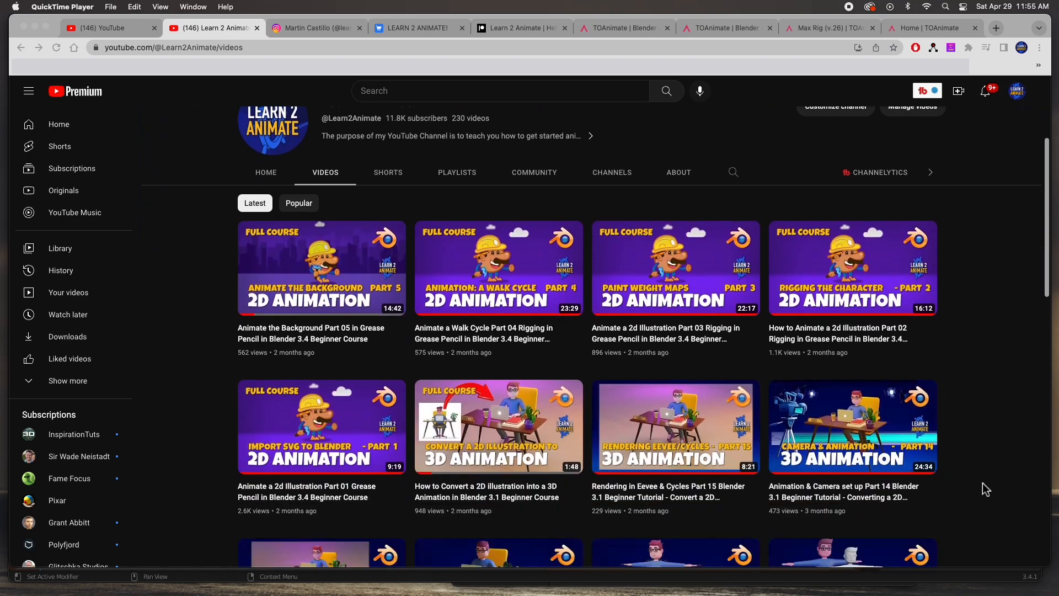
pyautogui.scroll(-3)
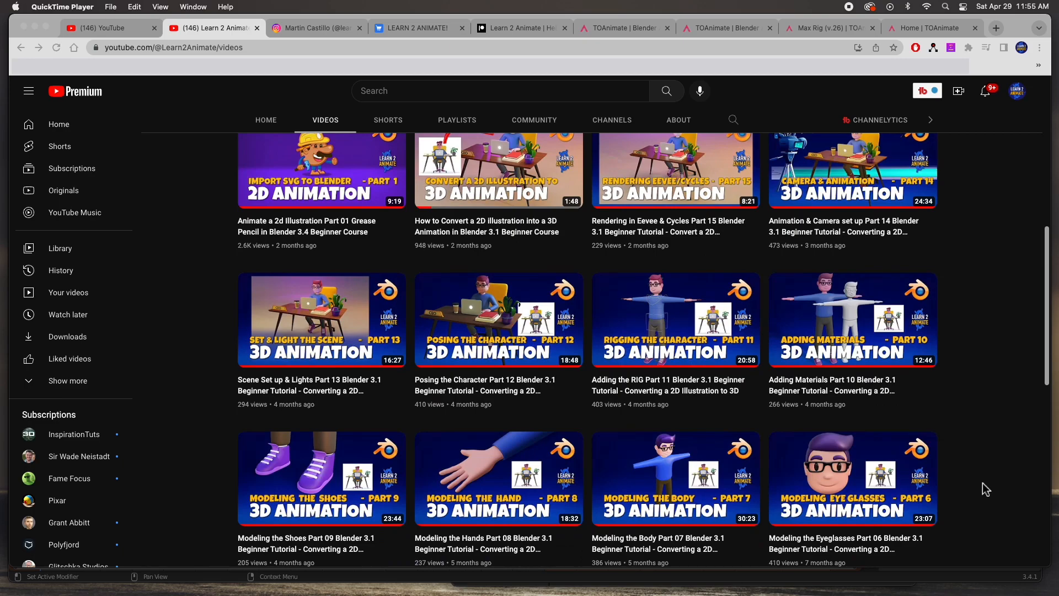
pyautogui.scroll(3)
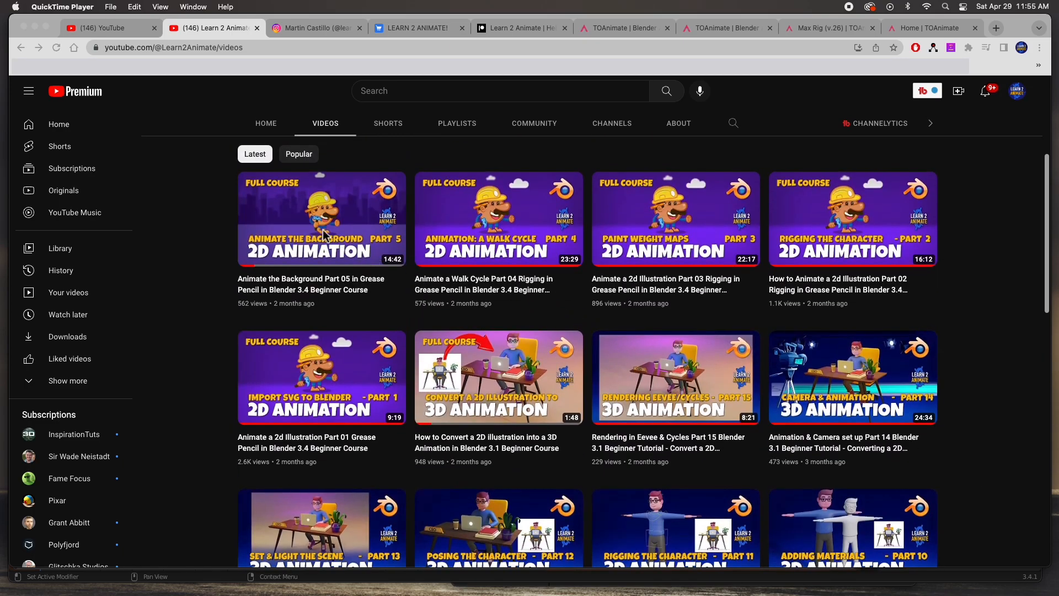
pyautogui.moveTo(523, 229)
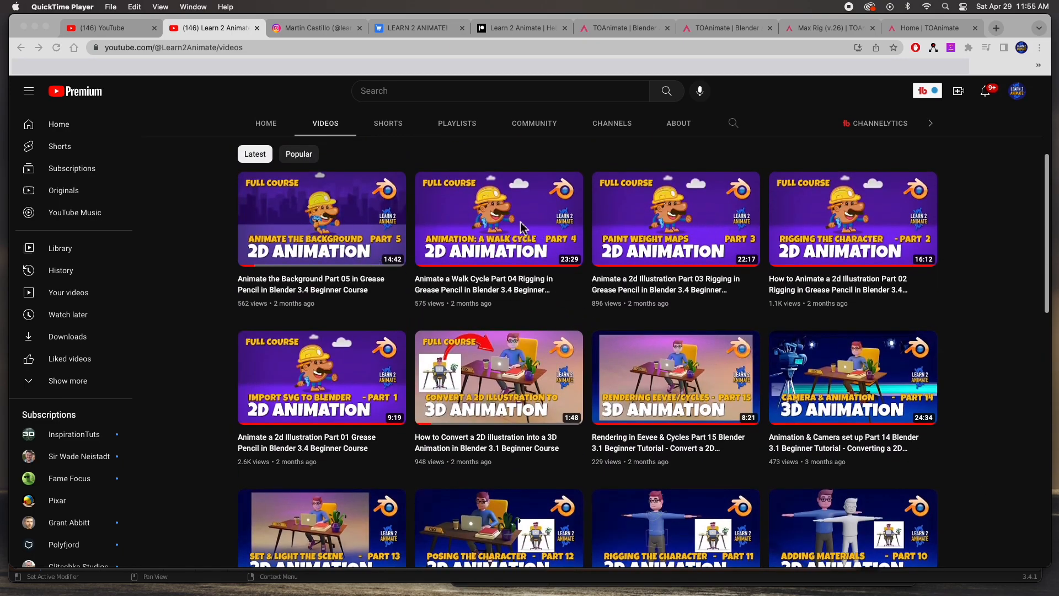
pyautogui.moveTo(651, 391)
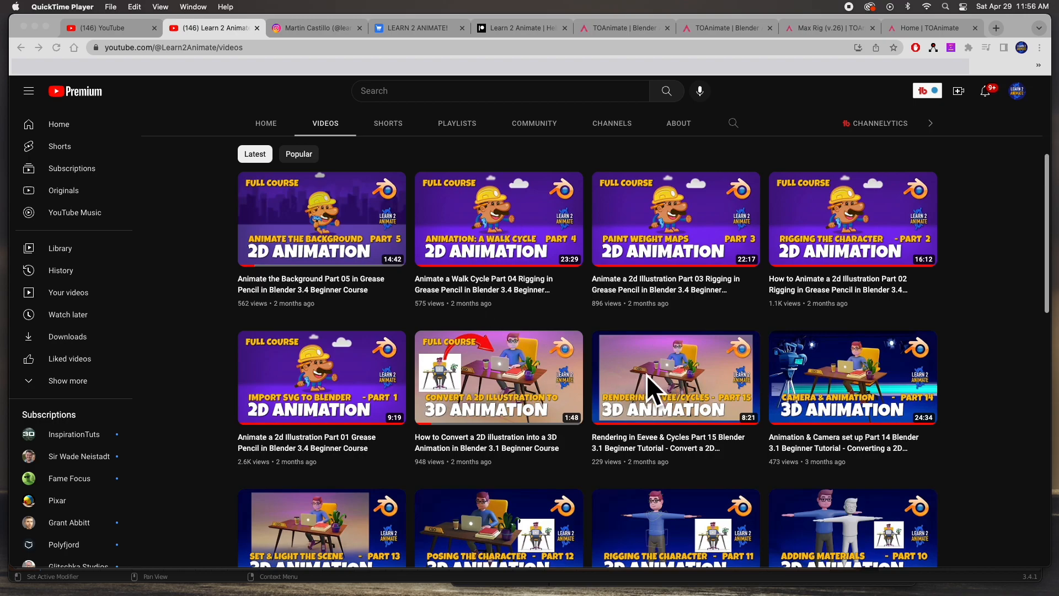
pyautogui.scroll(-3)
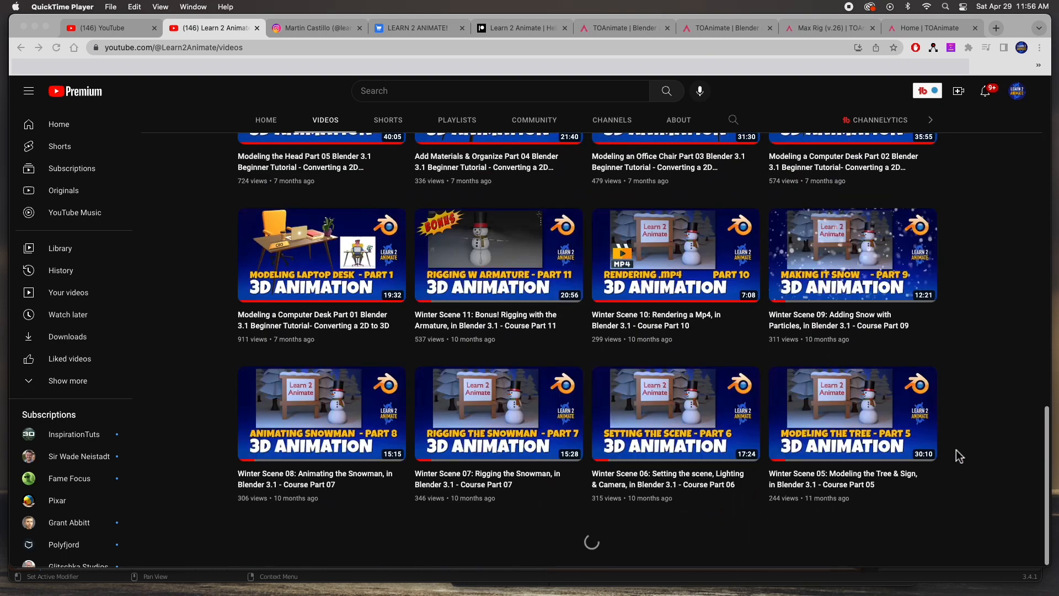
pyautogui.scroll(-3)
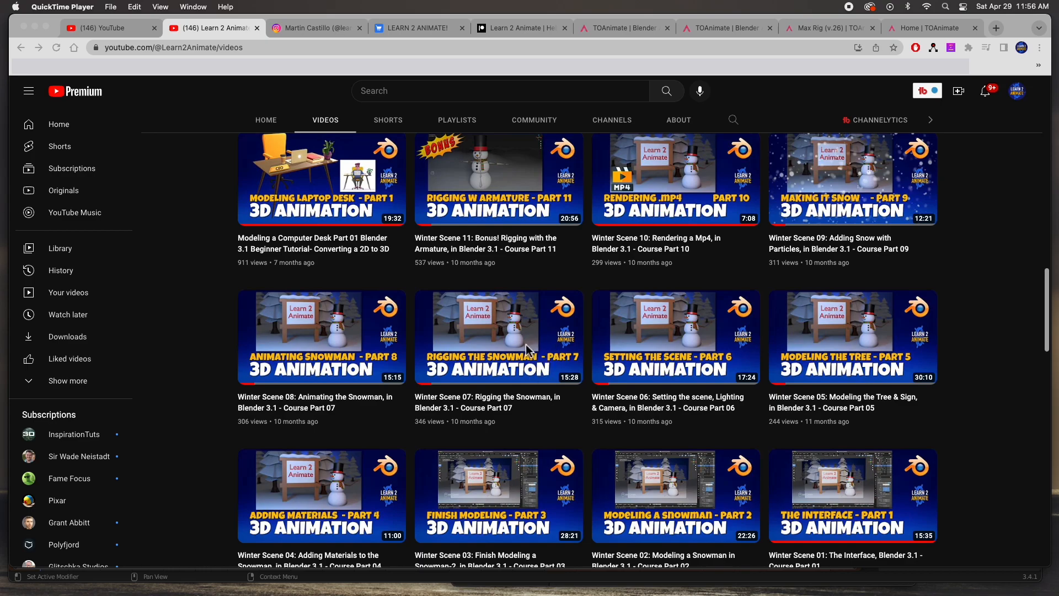
pyautogui.scroll(-3)
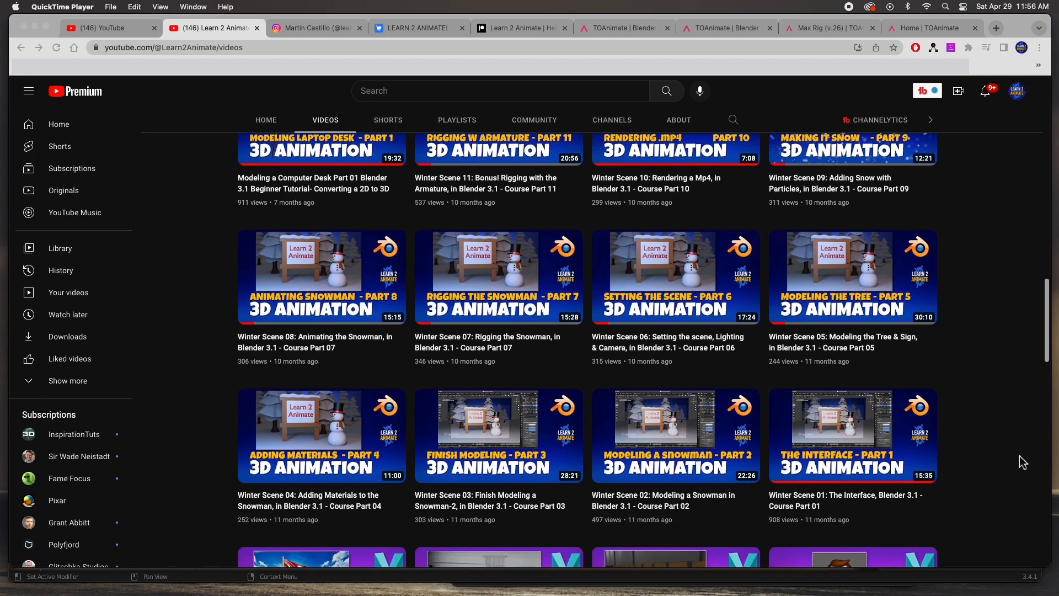
pyautogui.scroll(-3)
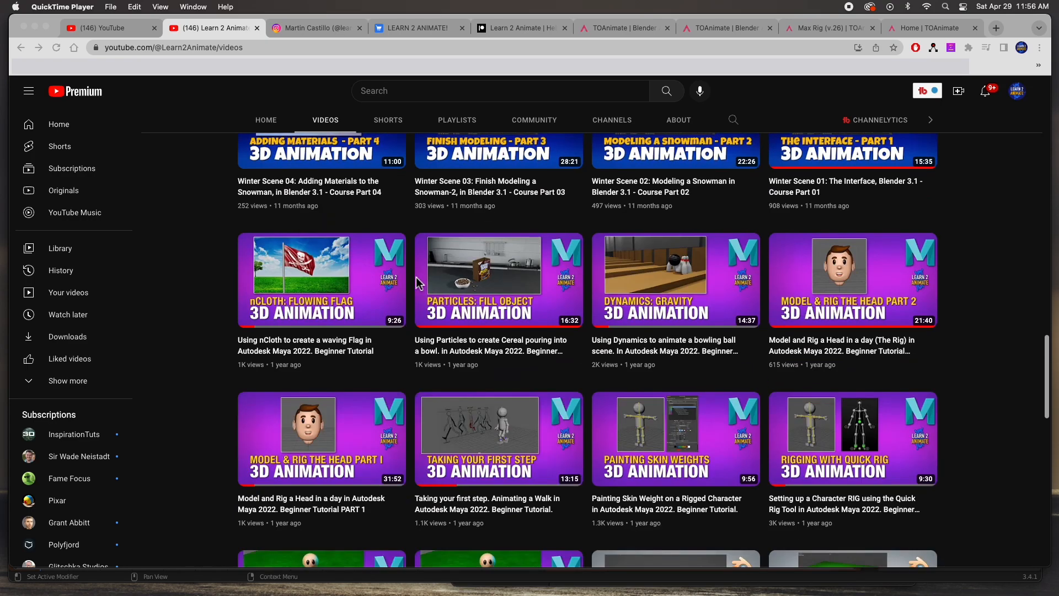
pyautogui.moveTo(981, 414)
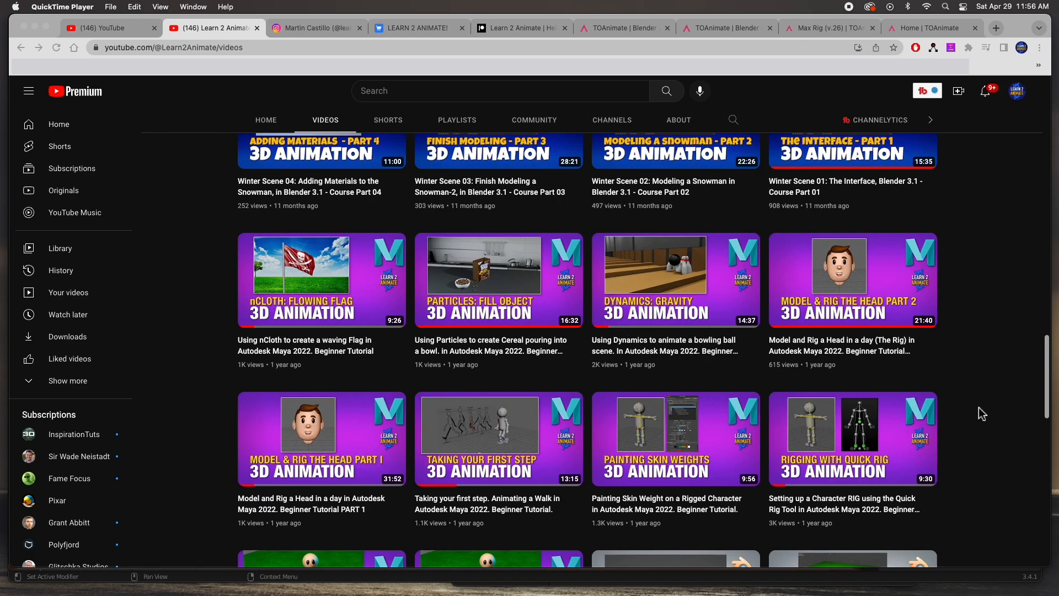
pyautogui.scroll(-3)
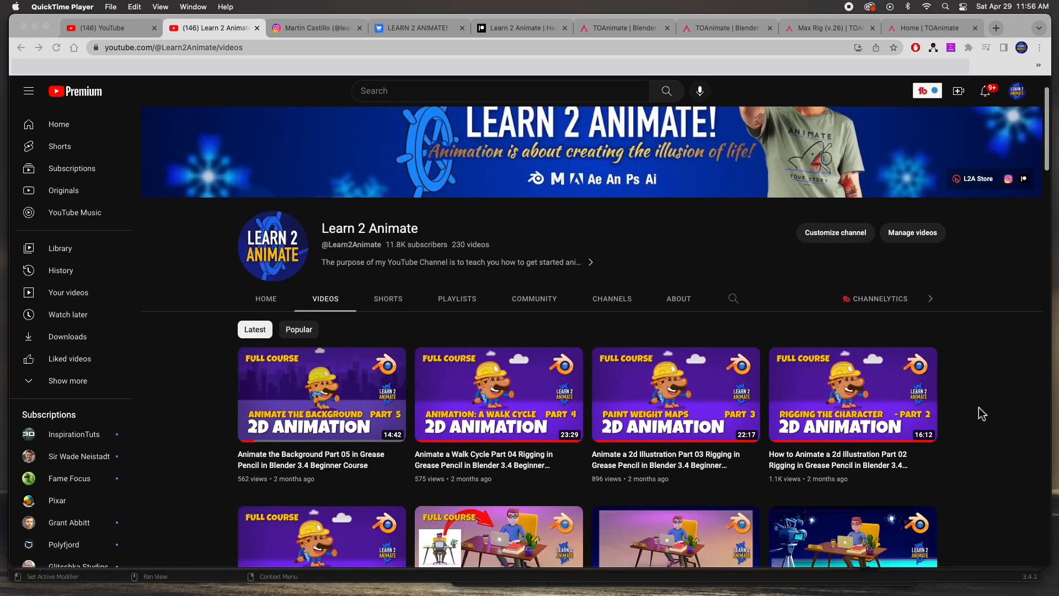
pyautogui.moveTo(934, 396)
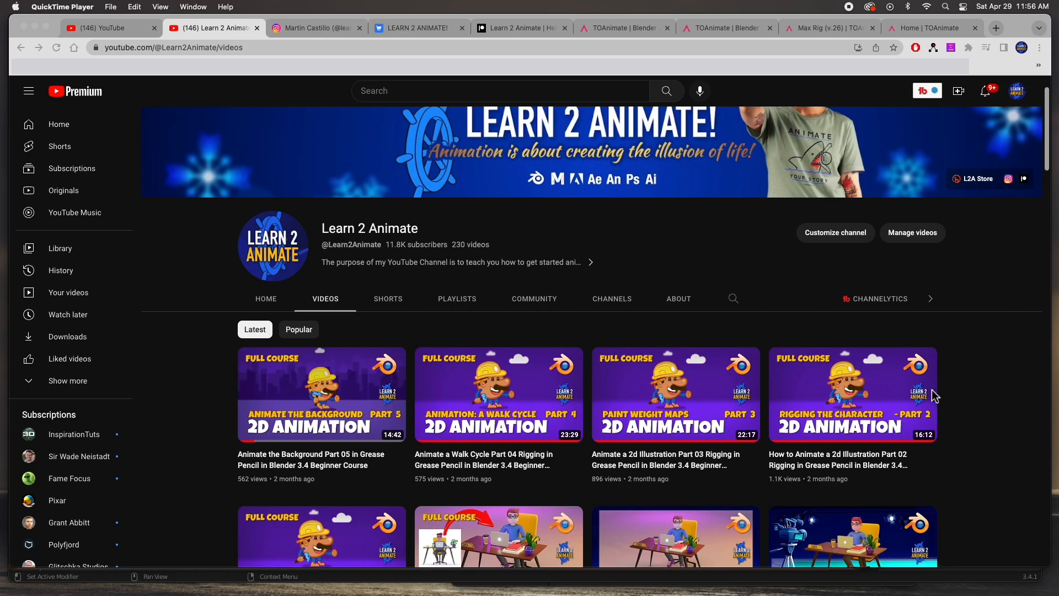
pyautogui.moveTo(620, 173)
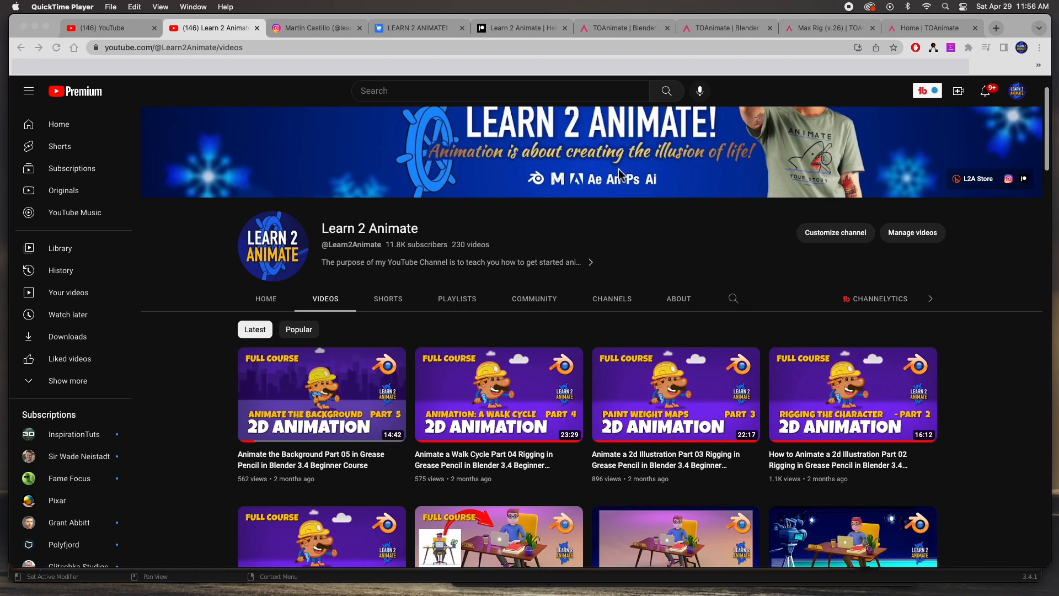
# Step: Switch to the TOAnimate site and show the $95 Blender Basics courses page
pyautogui.click(619, 28)
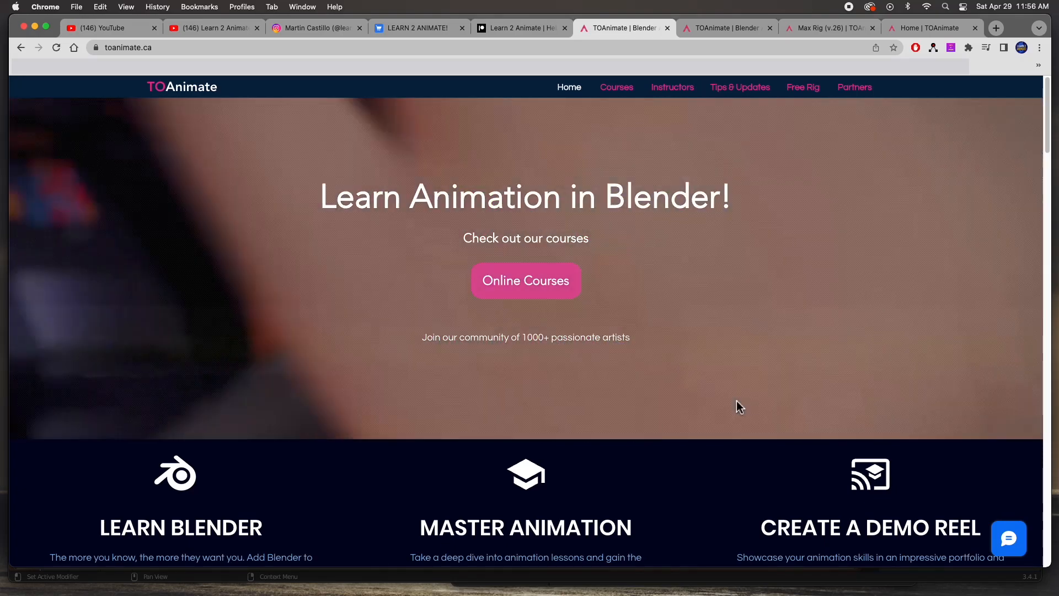
pyautogui.scroll(-3)
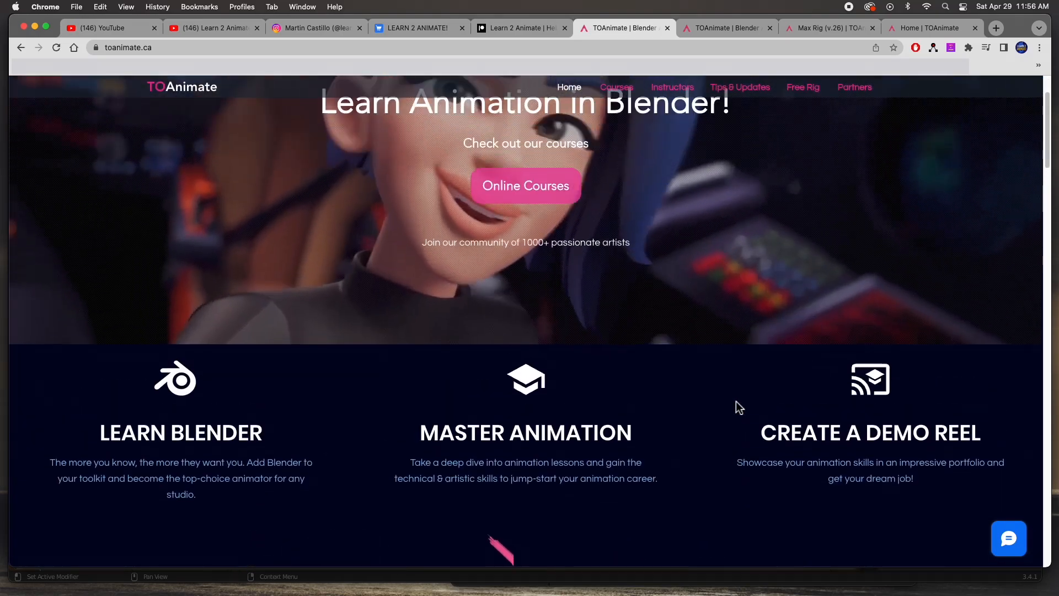
pyautogui.click(726, 28)
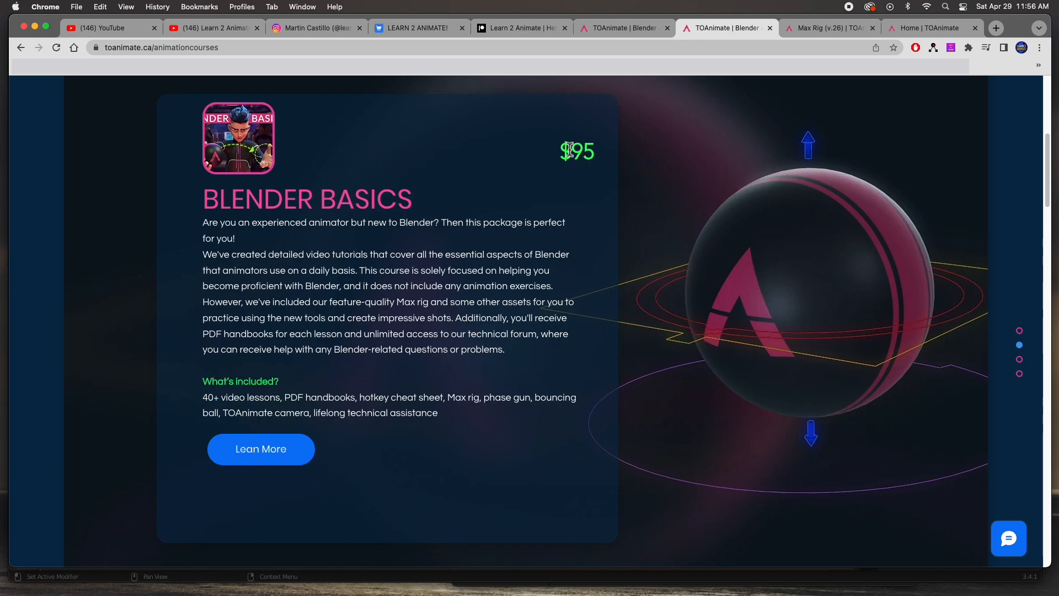
pyautogui.moveTo(704, 279)
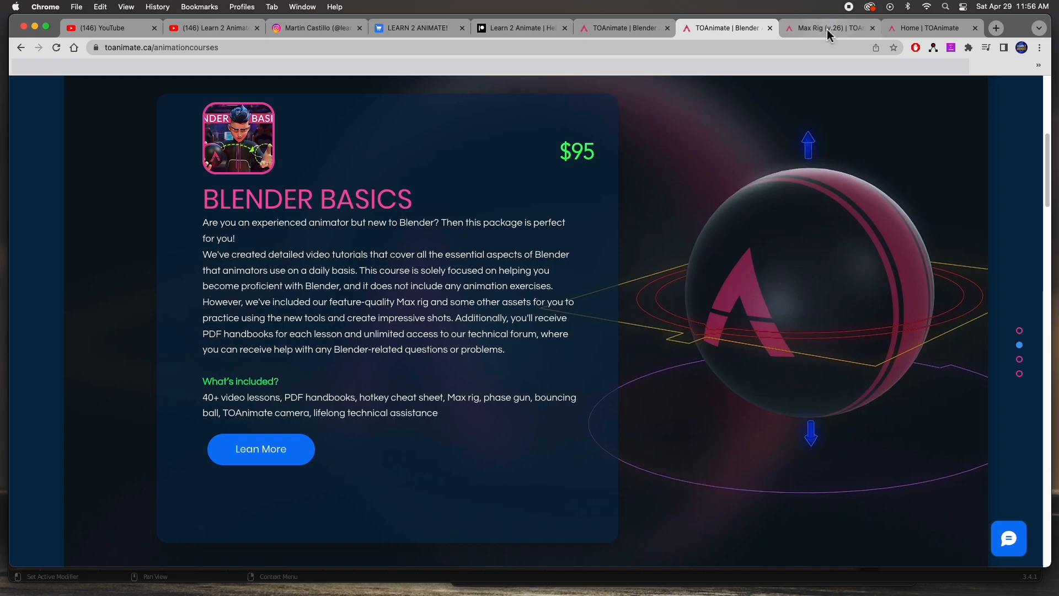
# Step: Return to the Max Rig (v.26) lesson tab and scroll to its MaxRig_V26.zip download
pyautogui.click(824, 28)
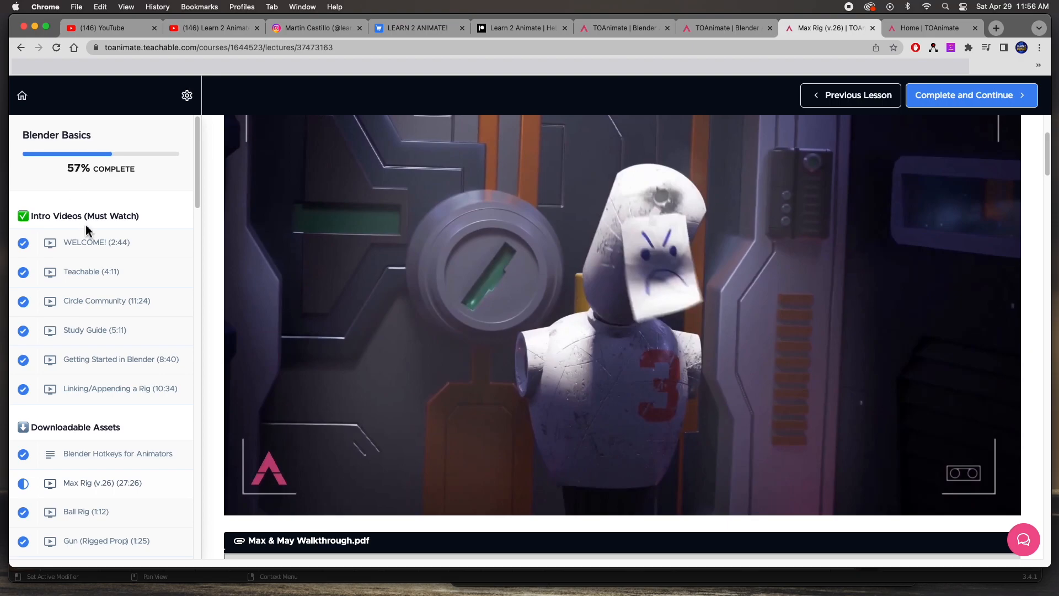
pyautogui.moveTo(91, 308)
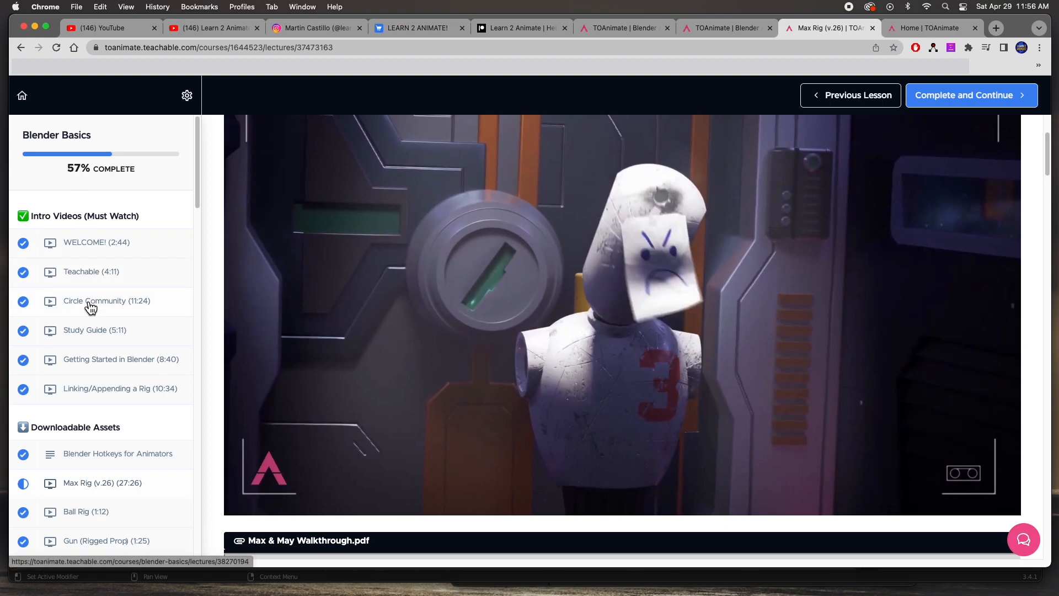
pyautogui.moveTo(121, 316)
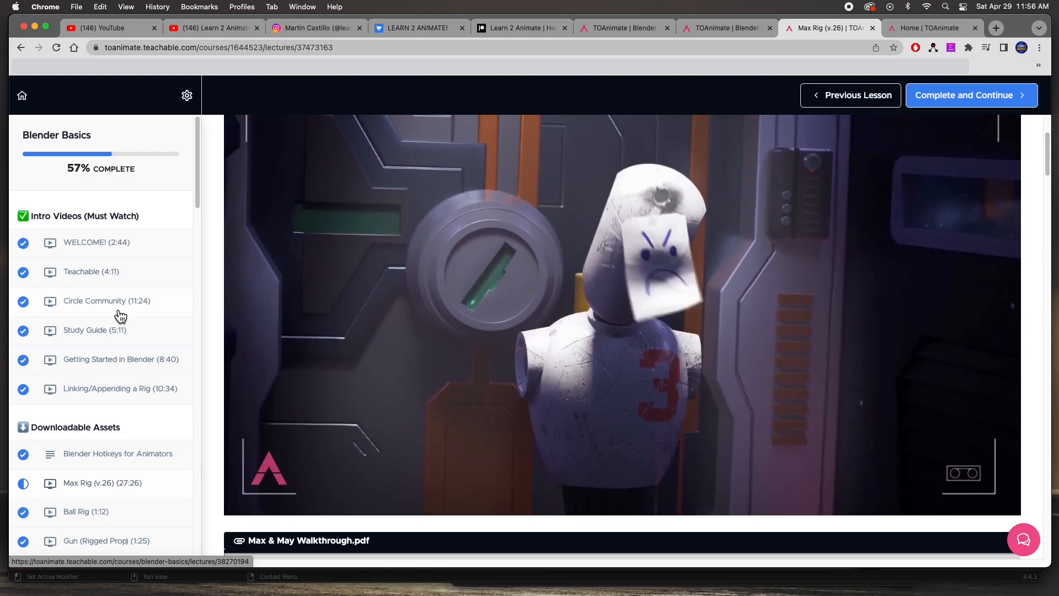
pyautogui.moveTo(120, 303)
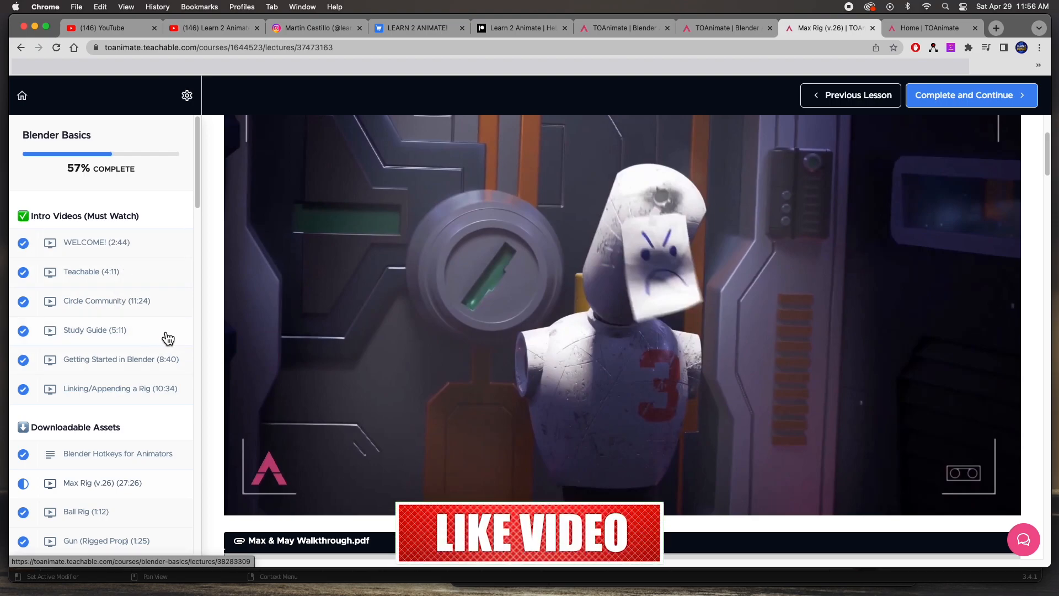
pyautogui.click(723, 28)
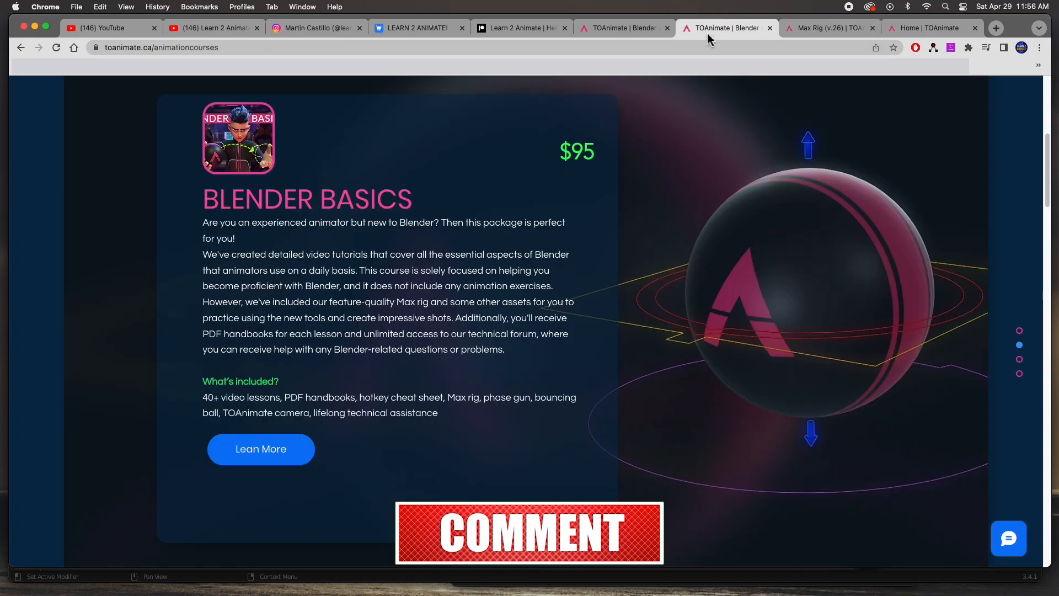
pyautogui.moveTo(730, 187)
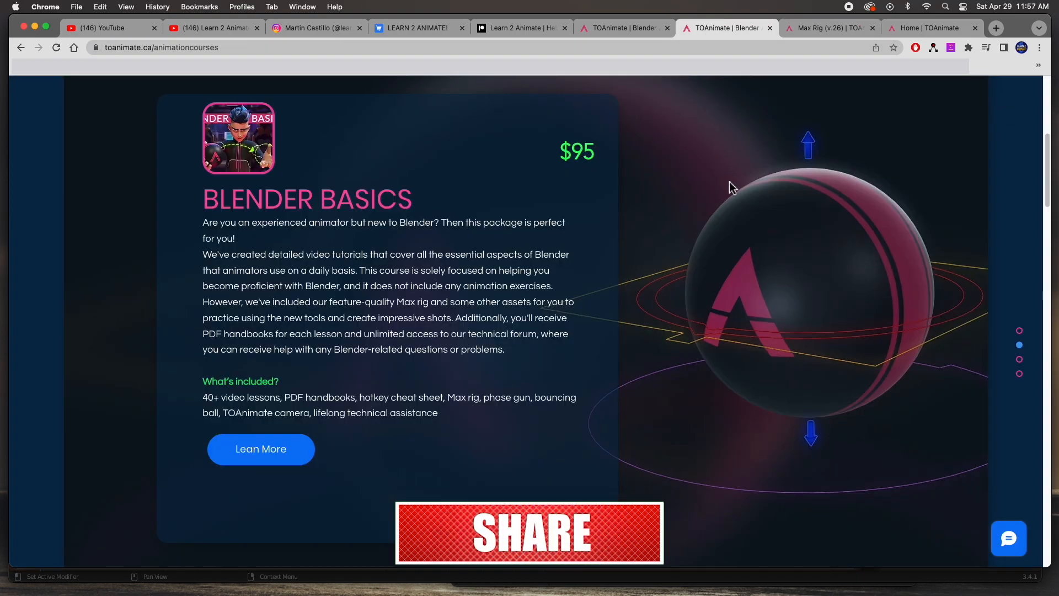
pyautogui.click(824, 27)
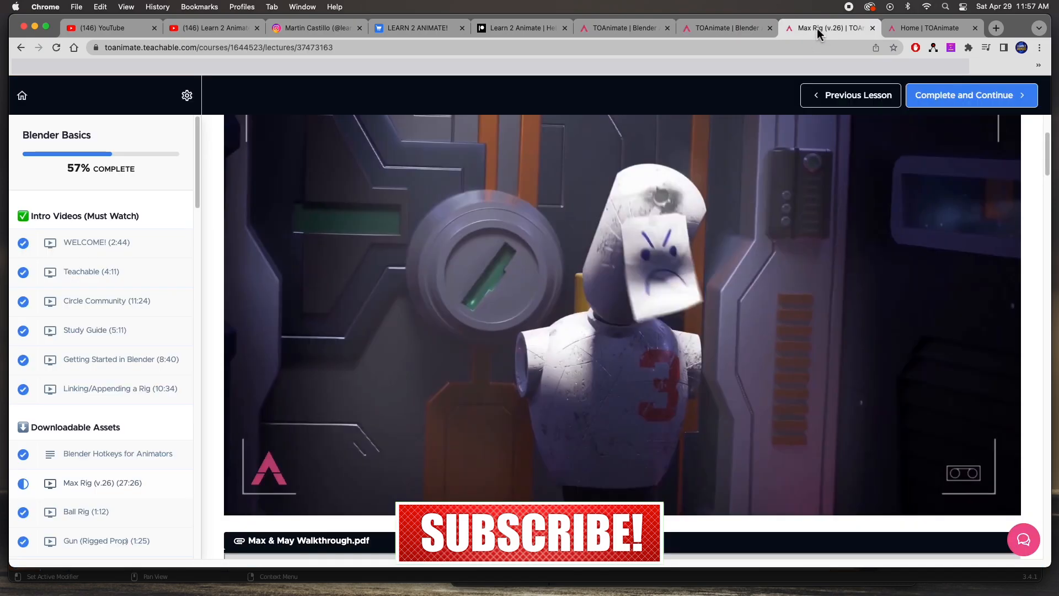
pyautogui.scroll(-3)
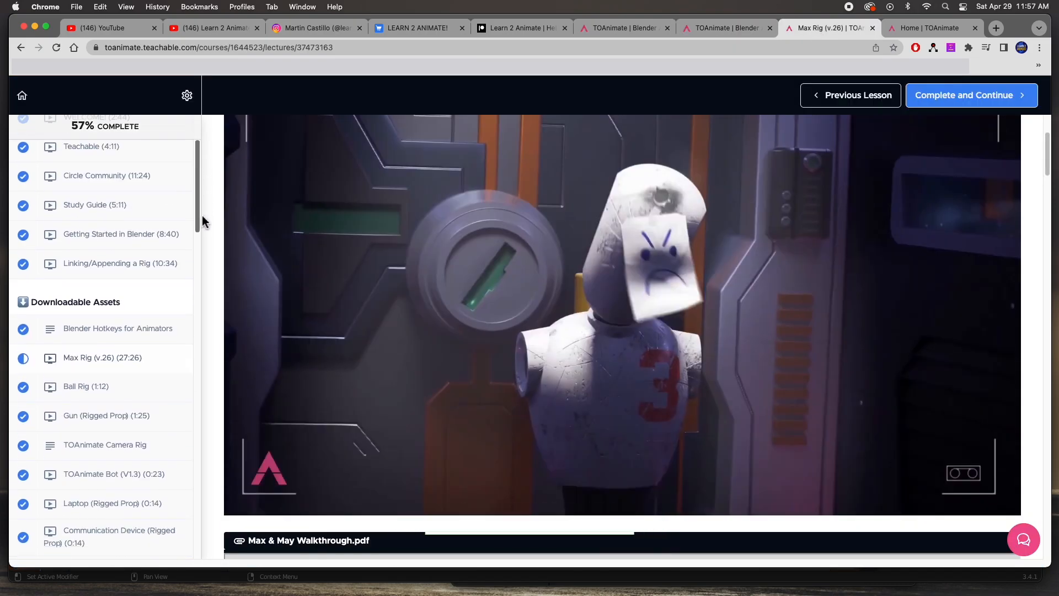
pyautogui.scroll(-3)
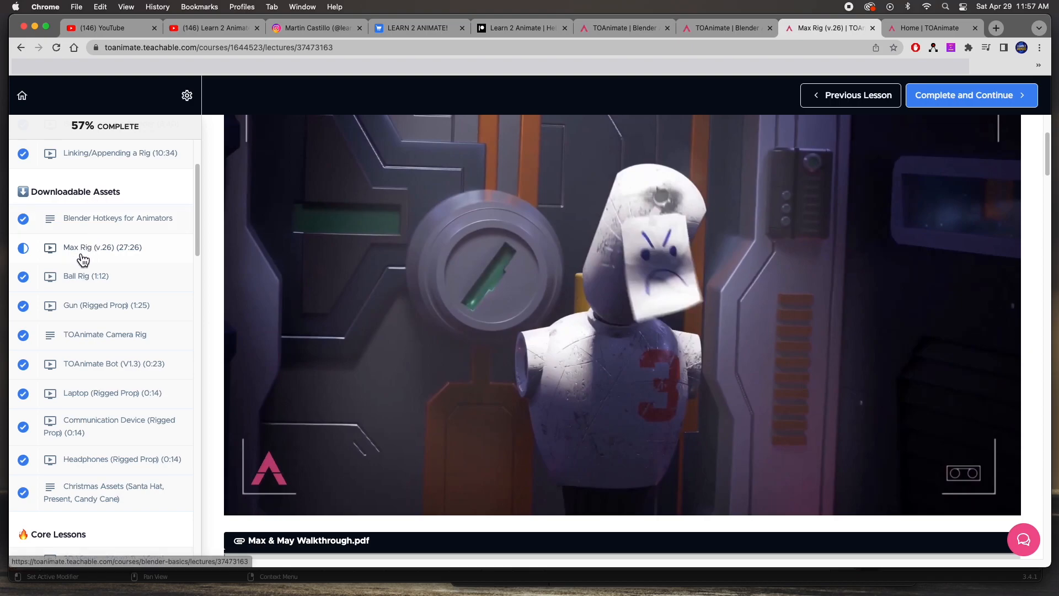
pyautogui.moveTo(482, 402)
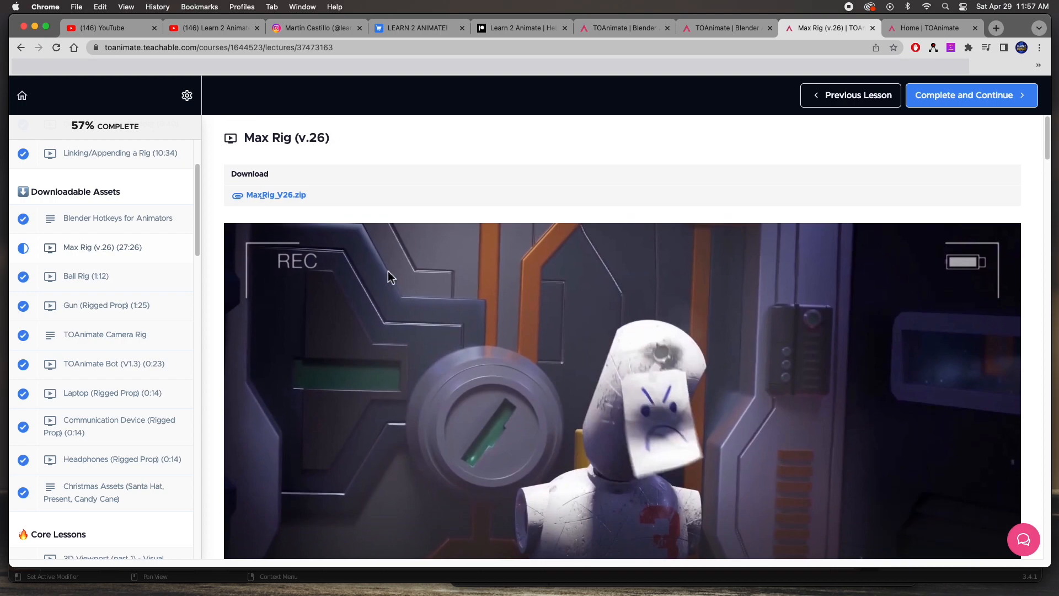
pyautogui.moveTo(264, 206)
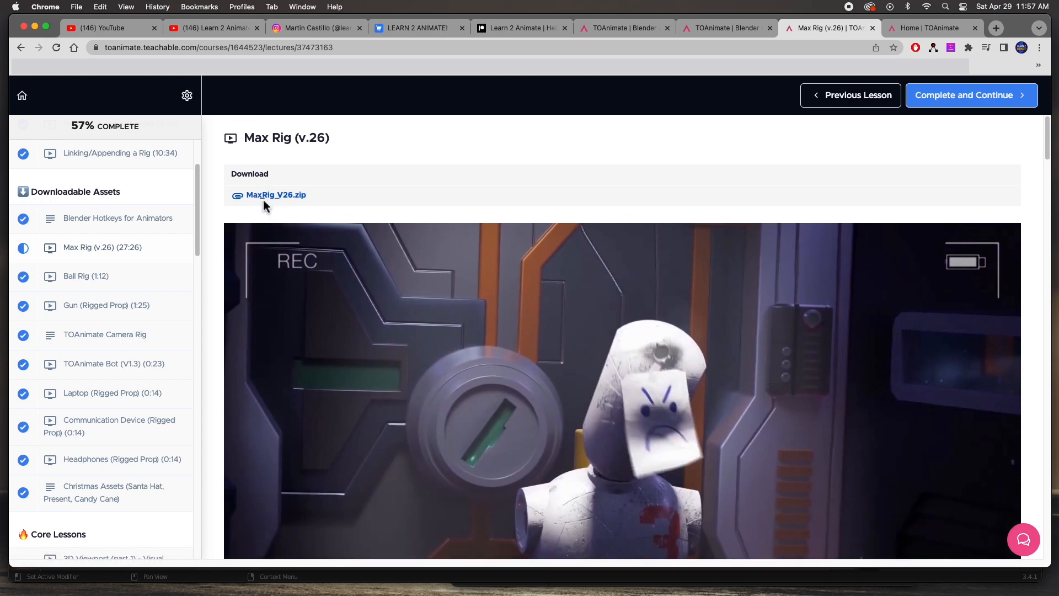
pyautogui.moveTo(300, 574)
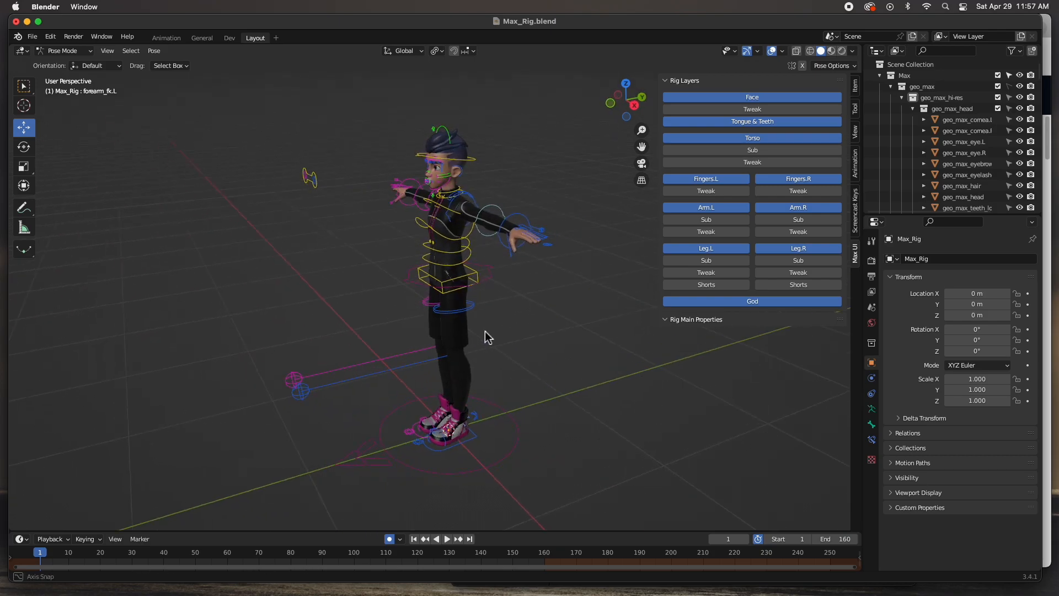
# Step: Orbit the viewport around the Max character rig in Pose Mode
pyautogui.moveTo(488, 336); pyautogui.dragTo(544, 322)
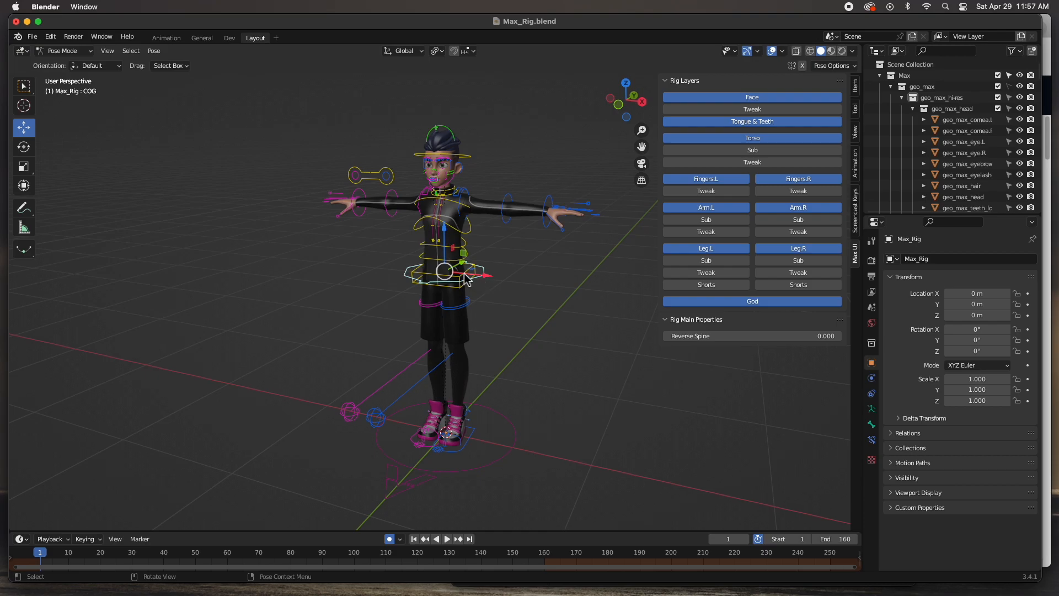
pyautogui.moveTo(442, 270); pyautogui.dragTo(459, 298)
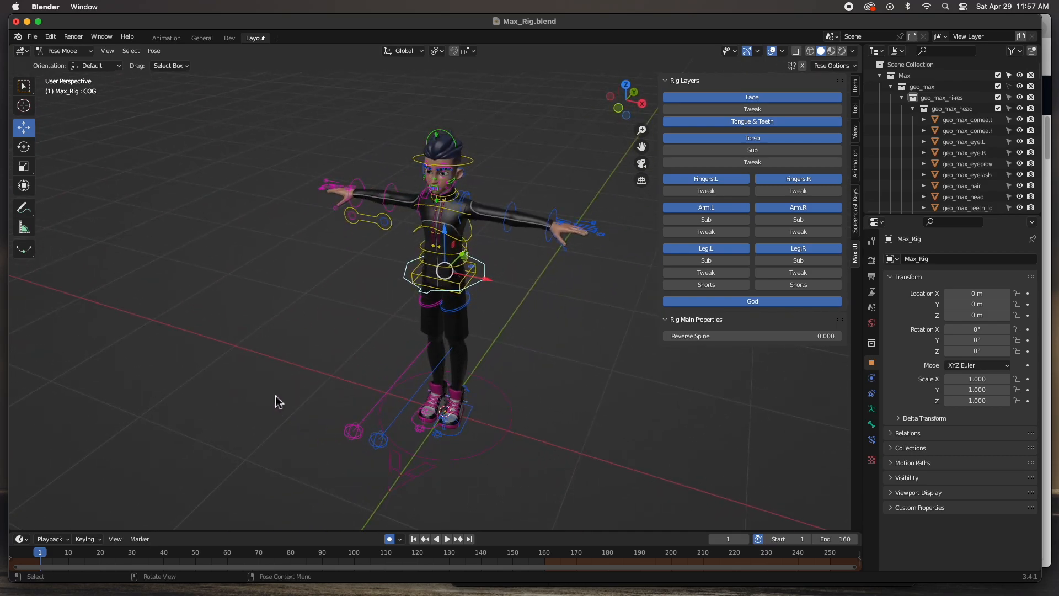
pyautogui.moveTo(98, 580)
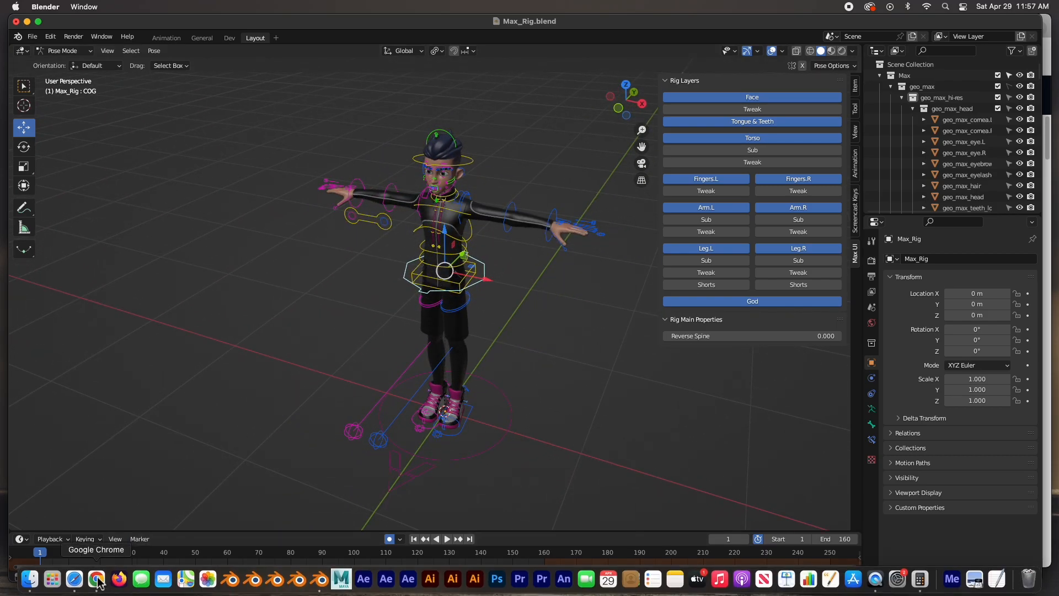
# Step: Bring Chrome back to the Teachable Max Rig (v.26) lesson
pyautogui.click(98, 579)
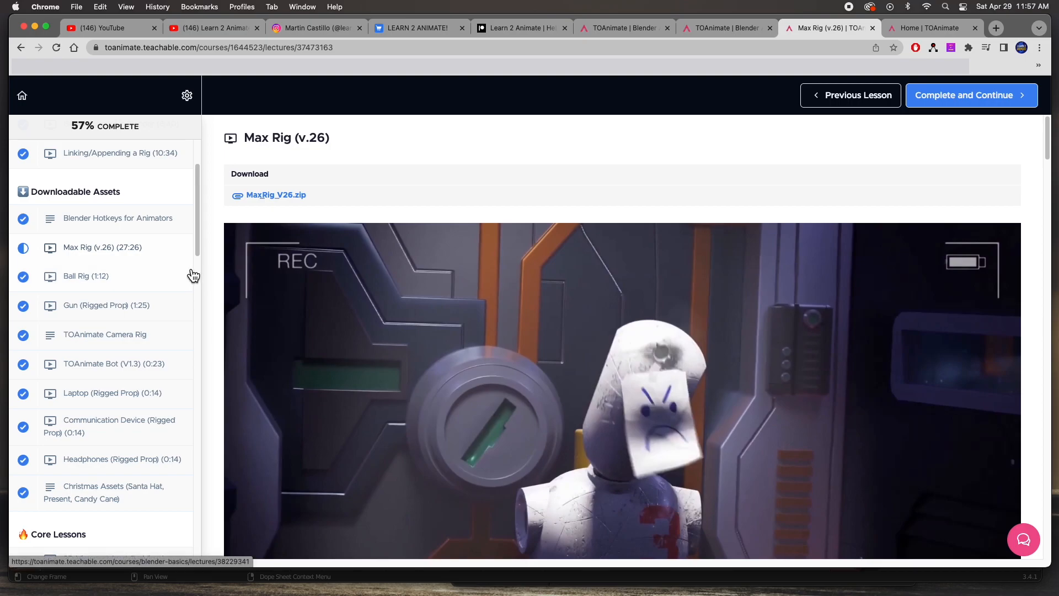
pyautogui.moveTo(116, 257)
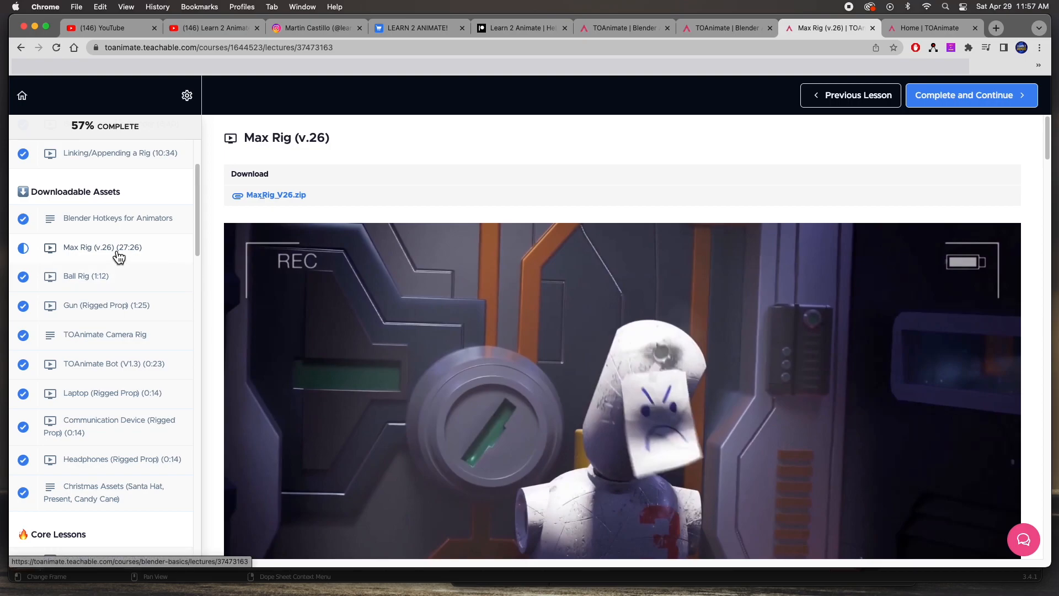
pyautogui.moveTo(80, 283)
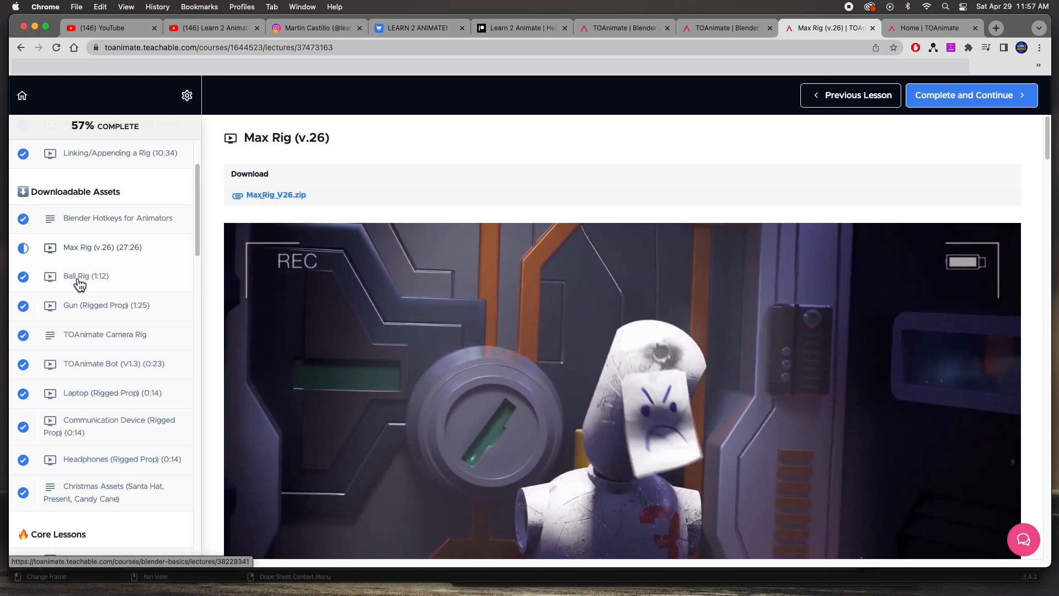
pyautogui.moveTo(81, 318)
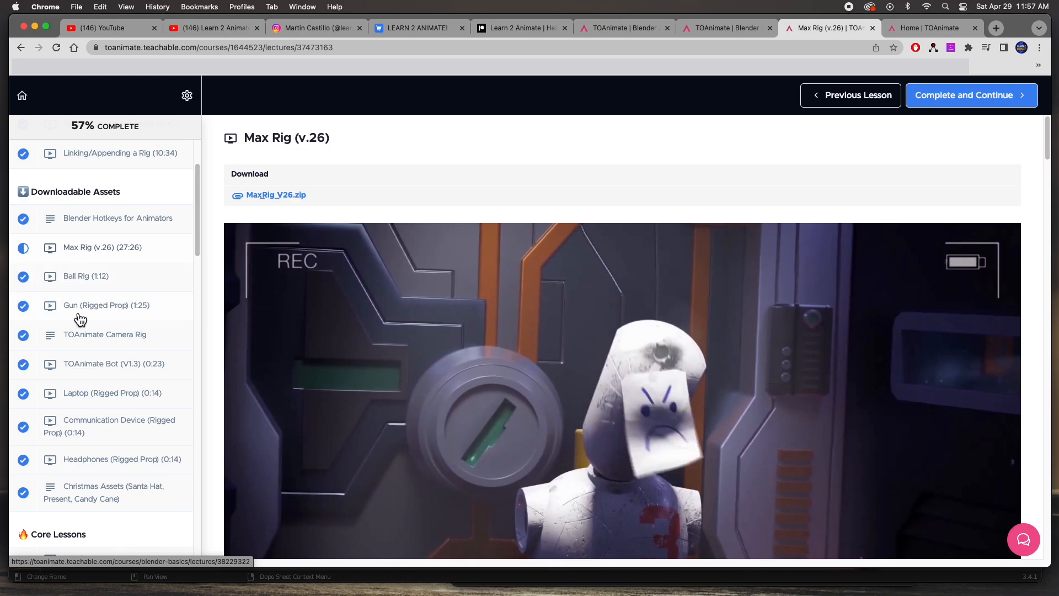
pyautogui.moveTo(89, 376)
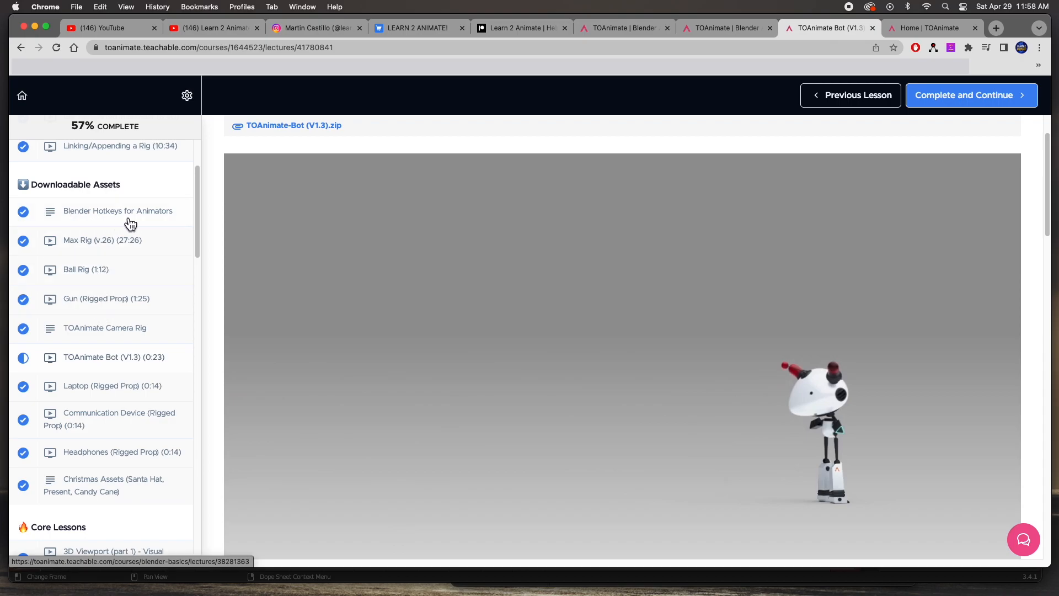
# Step: View the Blender Hotkeys for Animators PDF, then reopen the Max Rig (v.26) lesson
pyautogui.click(117, 211)
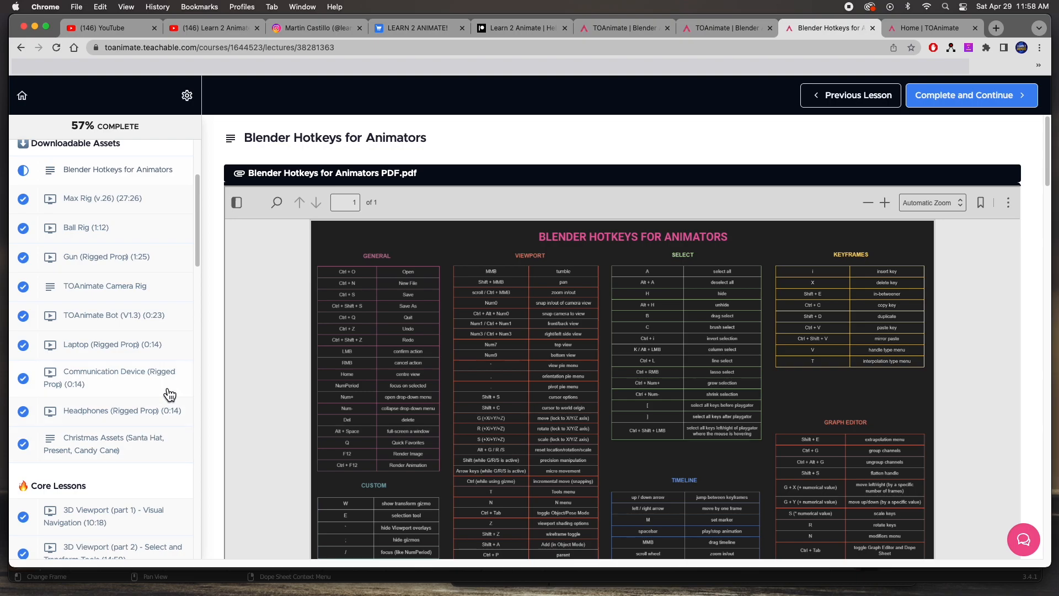
pyautogui.scroll(-3)
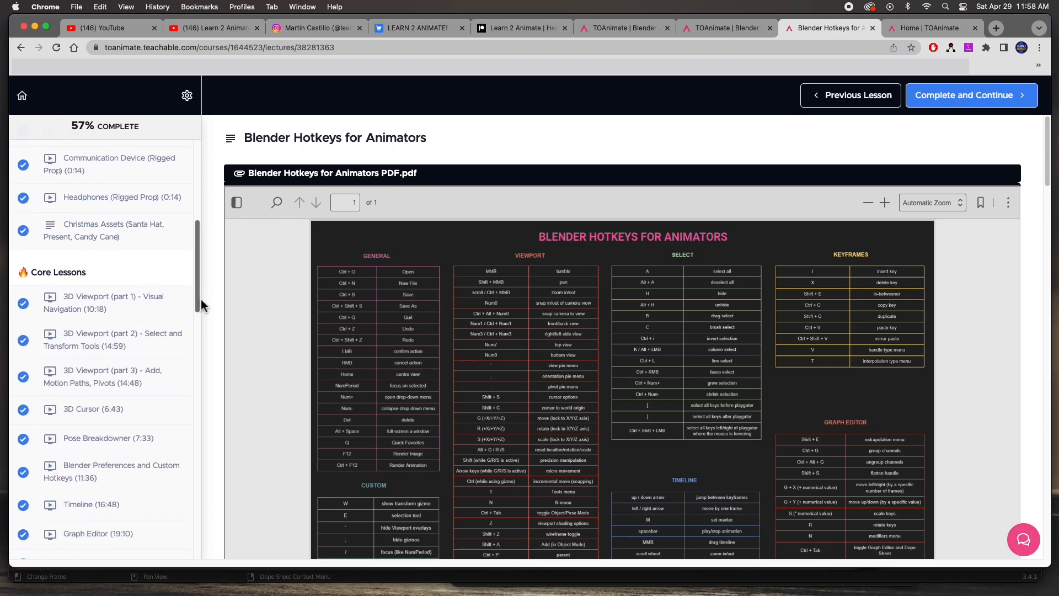
pyautogui.scroll(-3)
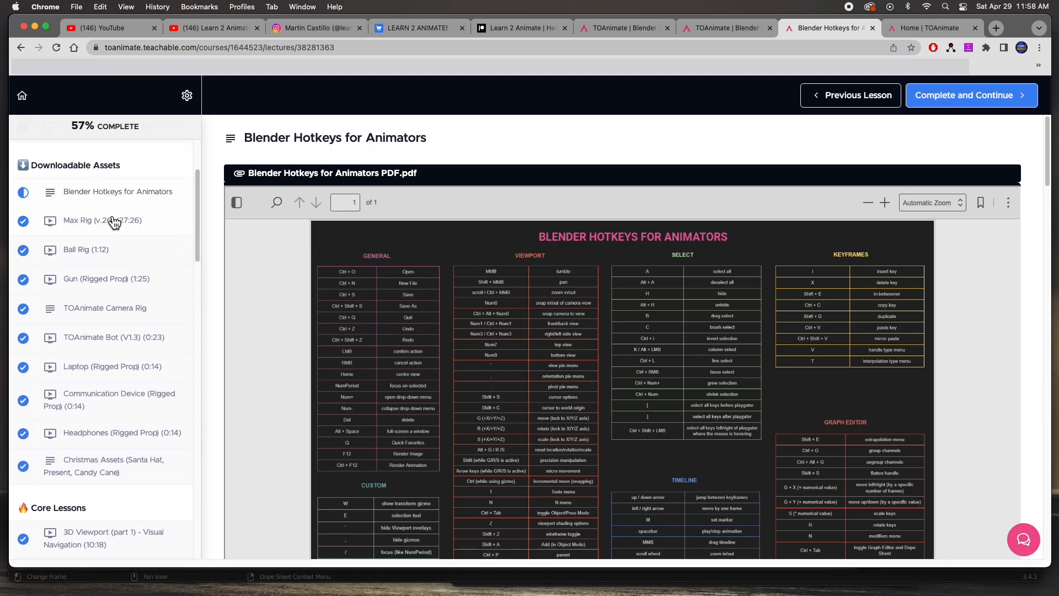
pyautogui.click(103, 220)
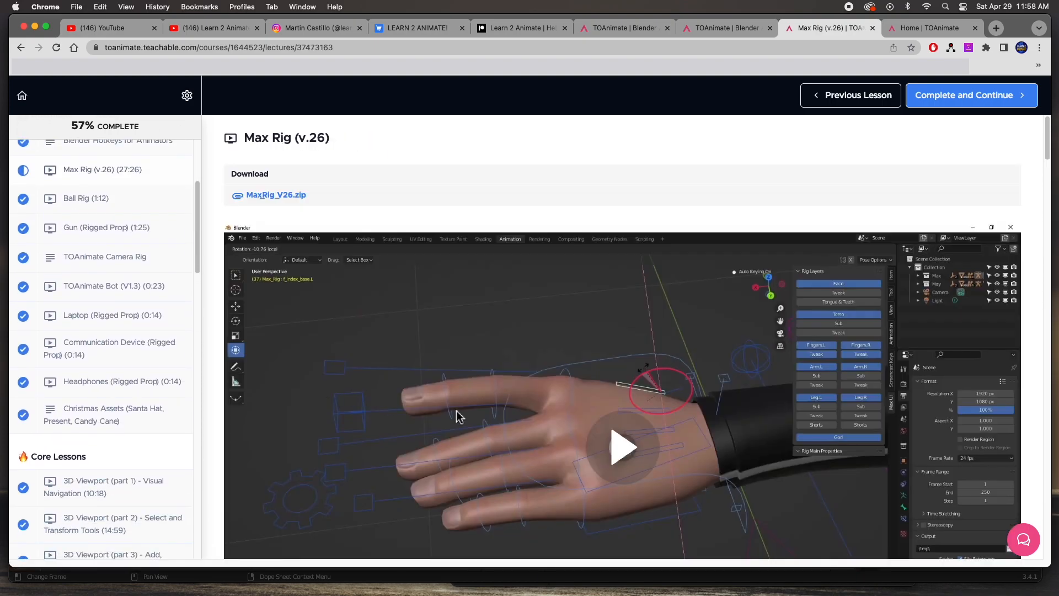
# Step: Play the Max Rig video and scroll down to the Max & May Rig Walkthrough PDF
pyautogui.click(624, 446)
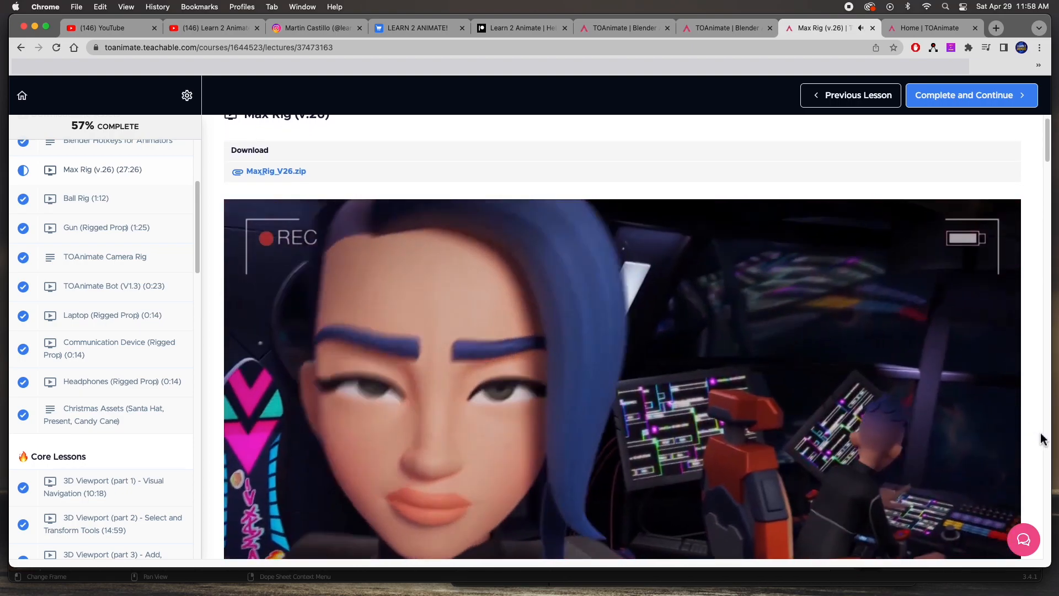
pyautogui.scroll(-3)
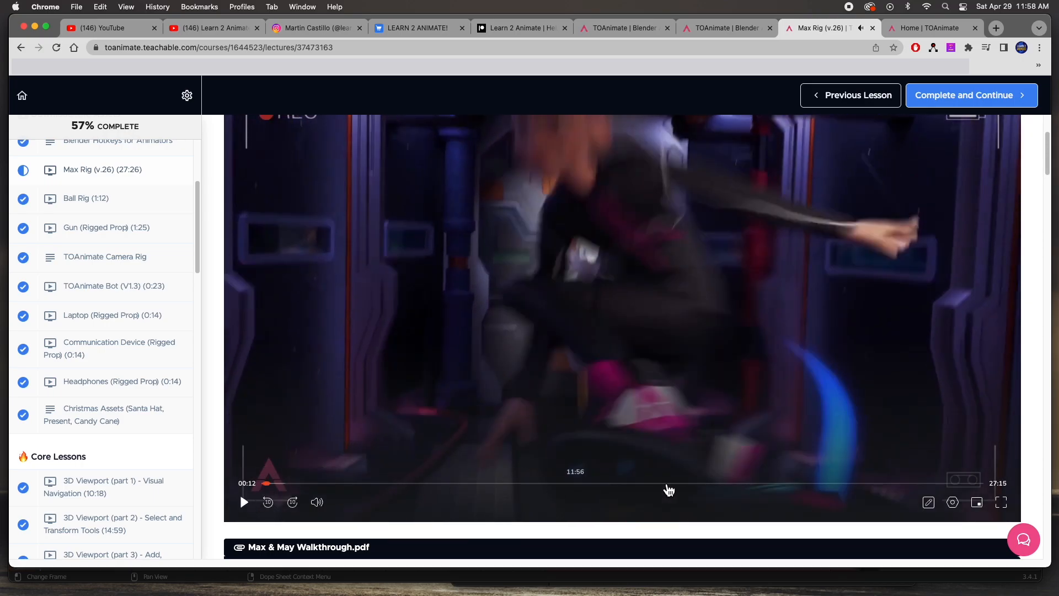
pyautogui.scroll(-3)
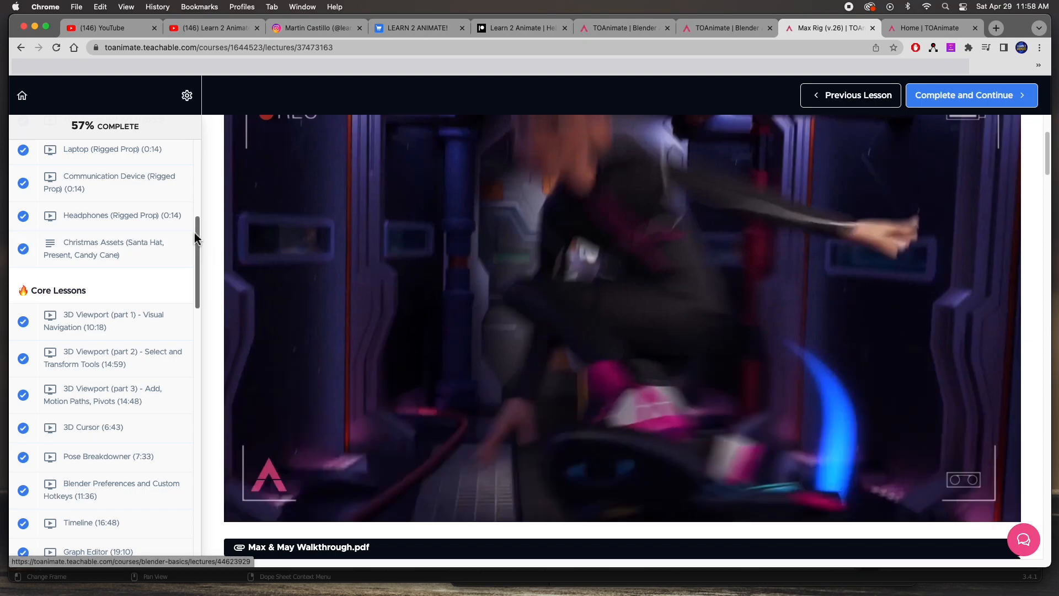
pyautogui.scroll(-3)
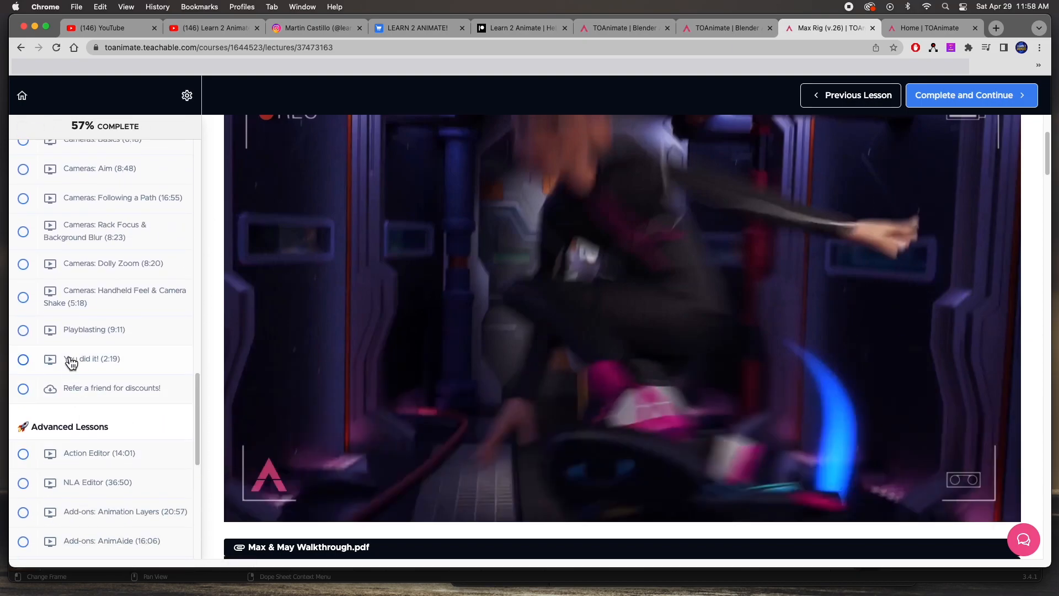
pyautogui.moveTo(147, 337)
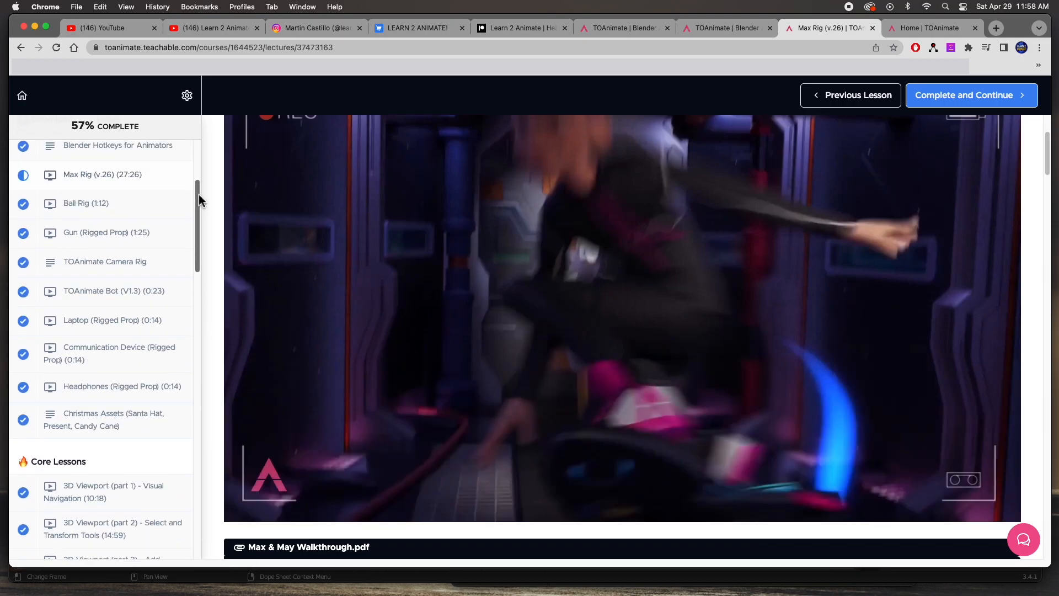
pyautogui.scroll(-3)
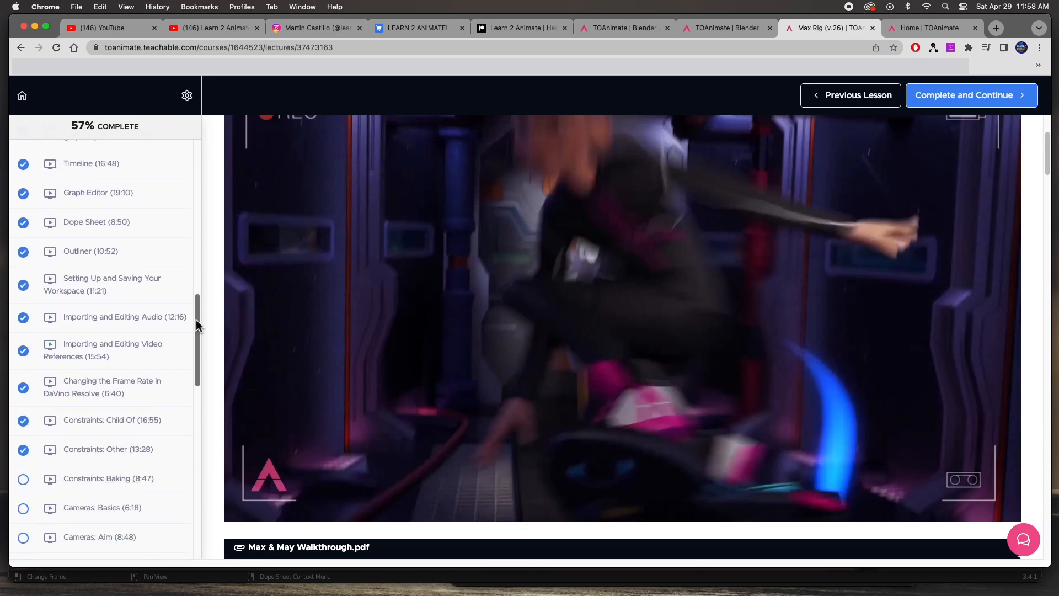
pyautogui.scroll(-3)
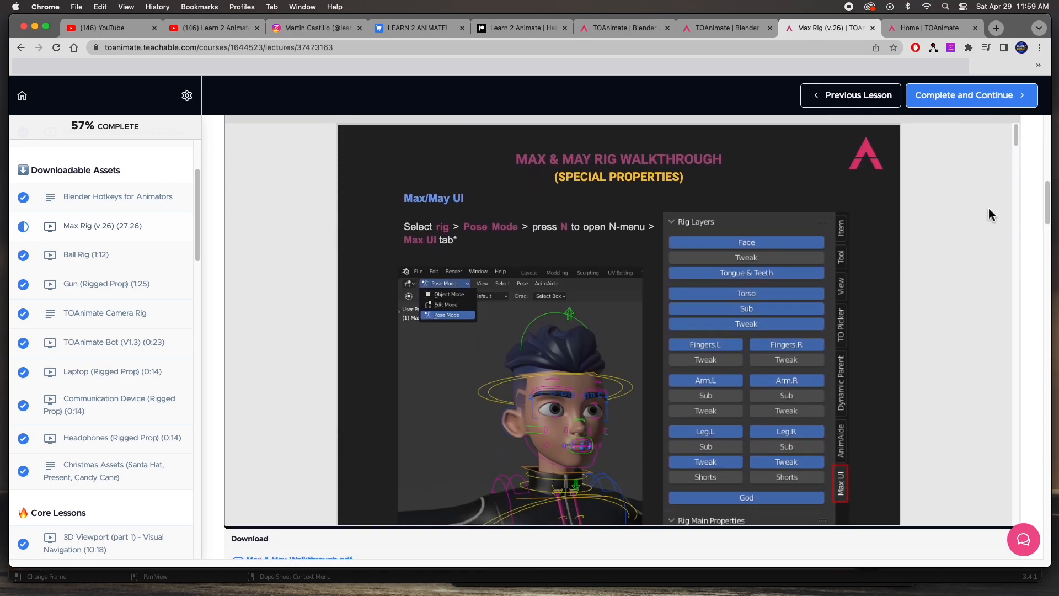
pyautogui.moveTo(286, 290)
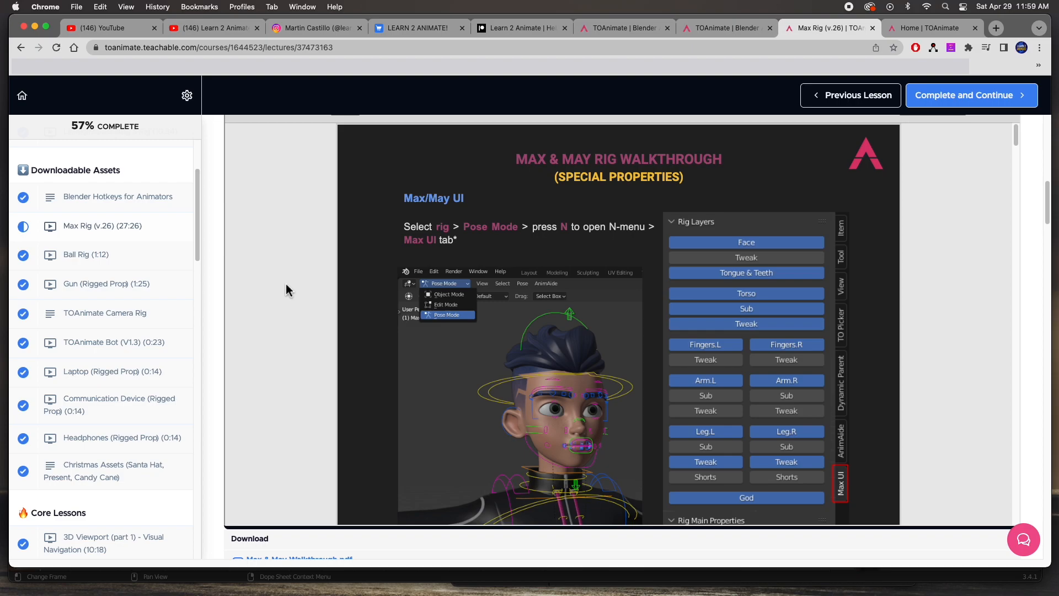
# Step: Scroll the Max & May walkthrough past the Max UI tip to its download link
pyautogui.scroll(-3)
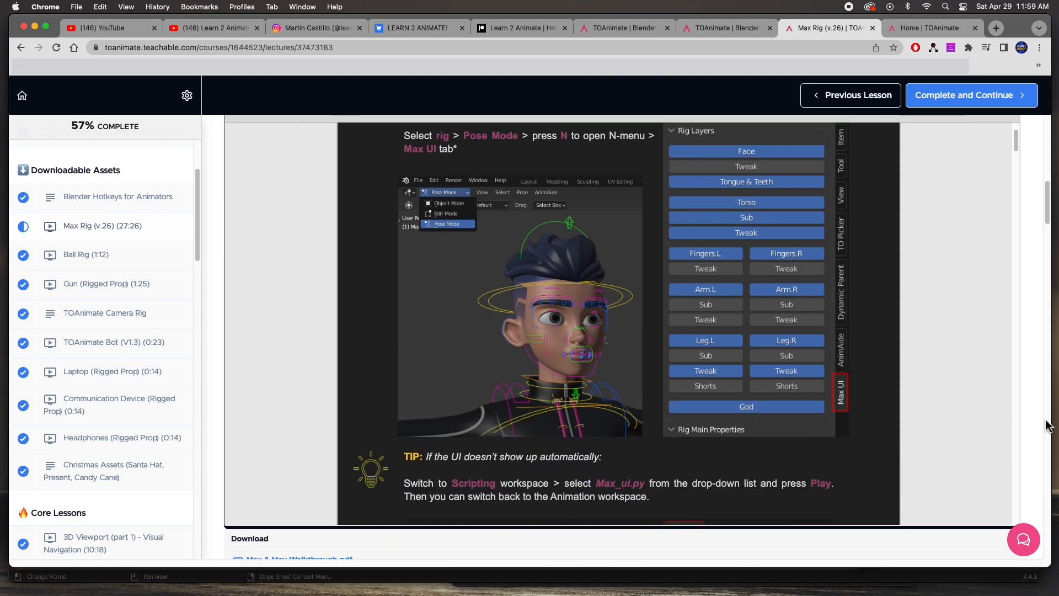
pyautogui.scroll(-3)
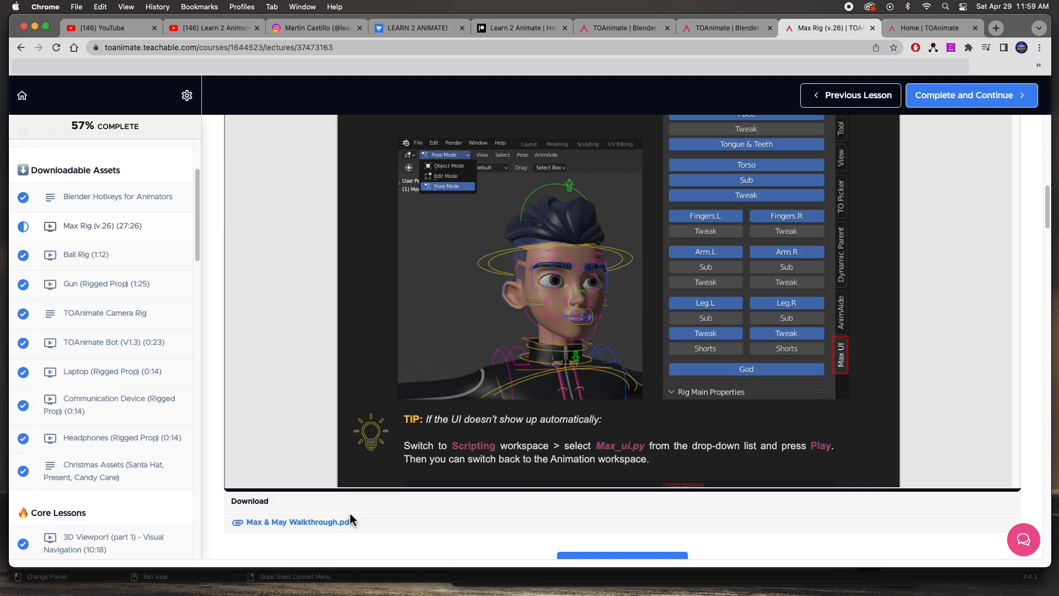
pyautogui.moveTo(634, 370)
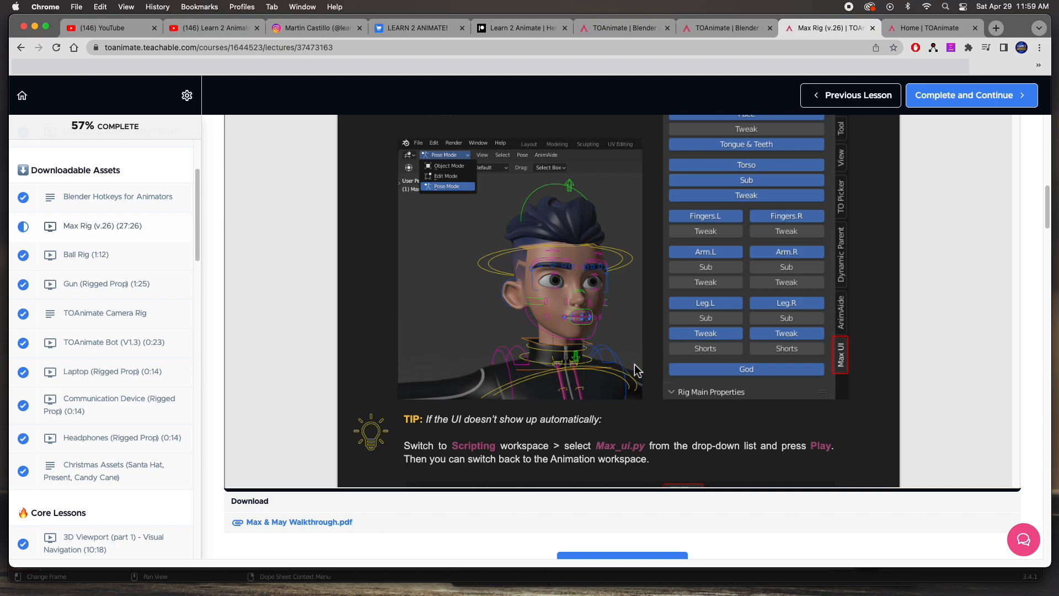
pyautogui.moveTo(592, 365)
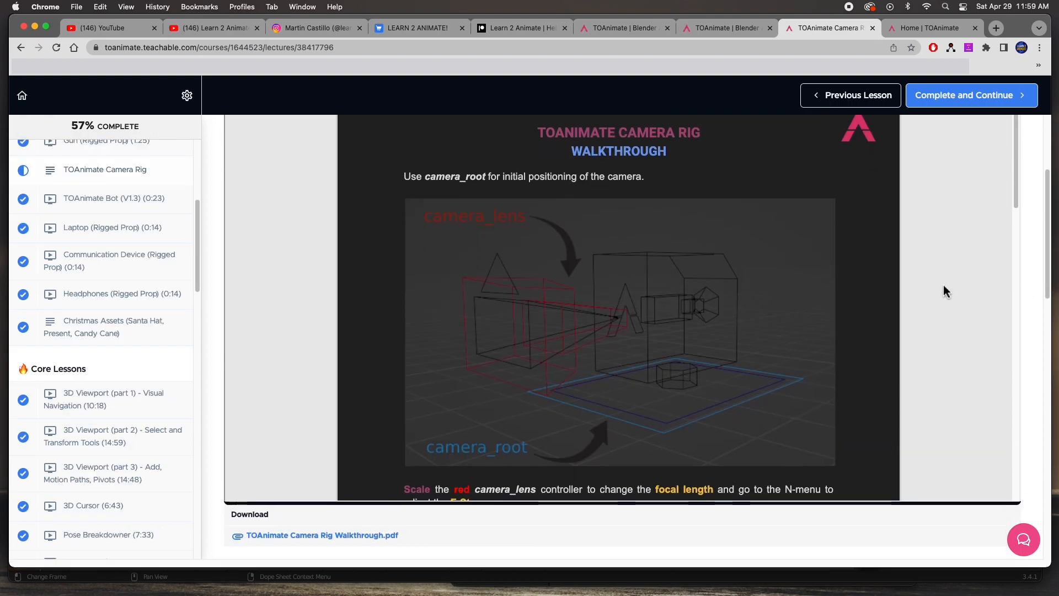
# Step: Scroll down to the Discussion section and its IK-FK snap comment thread
pyautogui.scroll(-3)
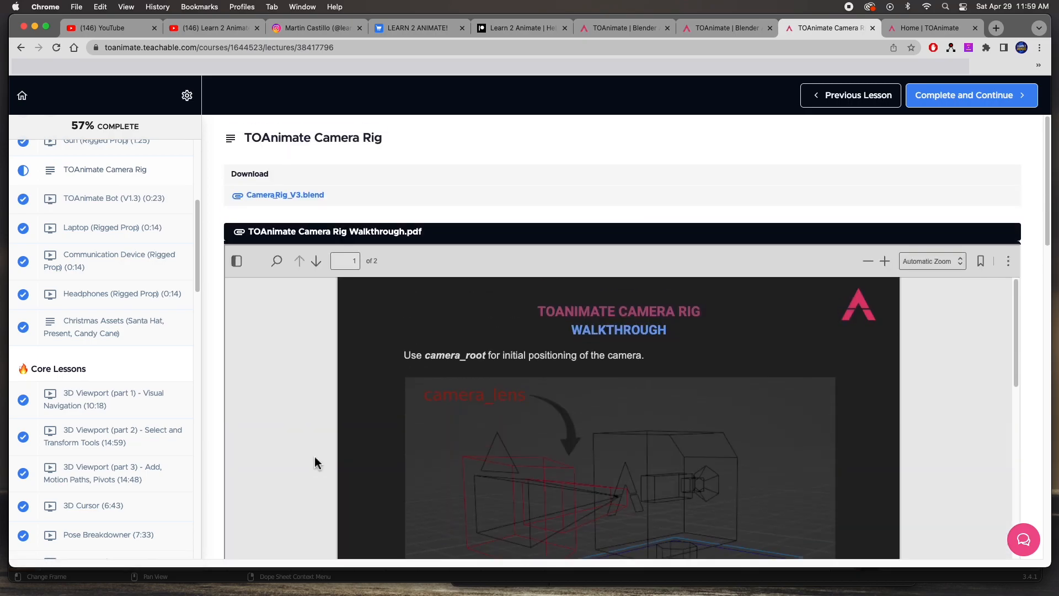
pyautogui.scroll(-3)
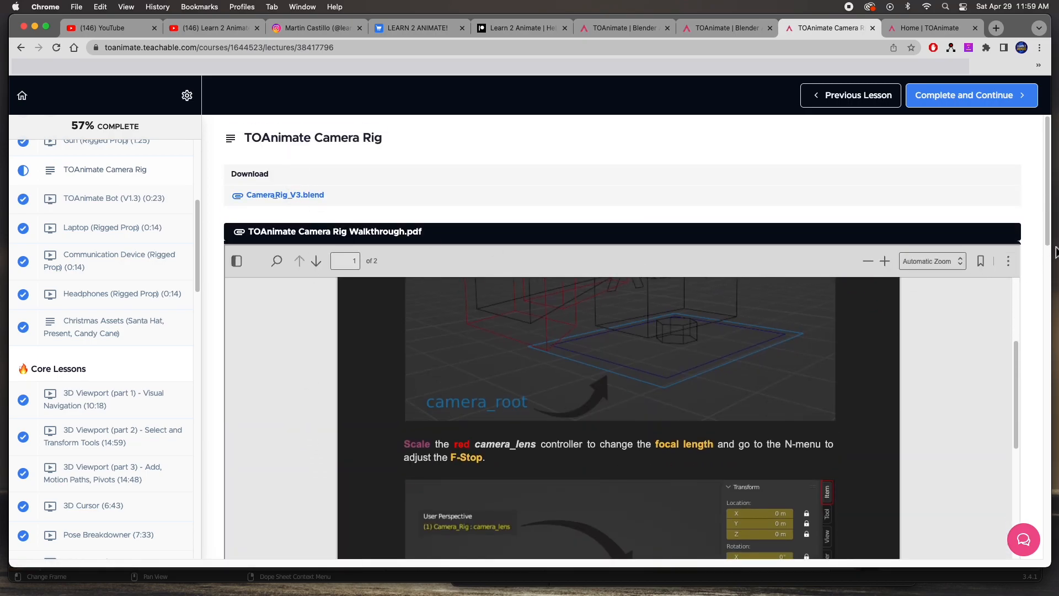
pyautogui.scroll(-3)
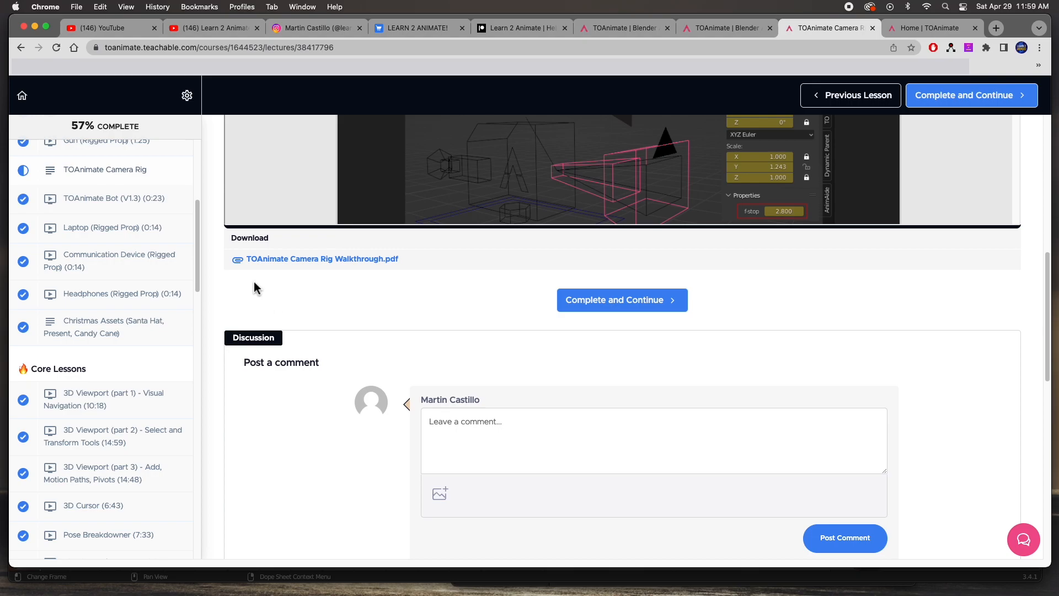
pyautogui.moveTo(300, 381)
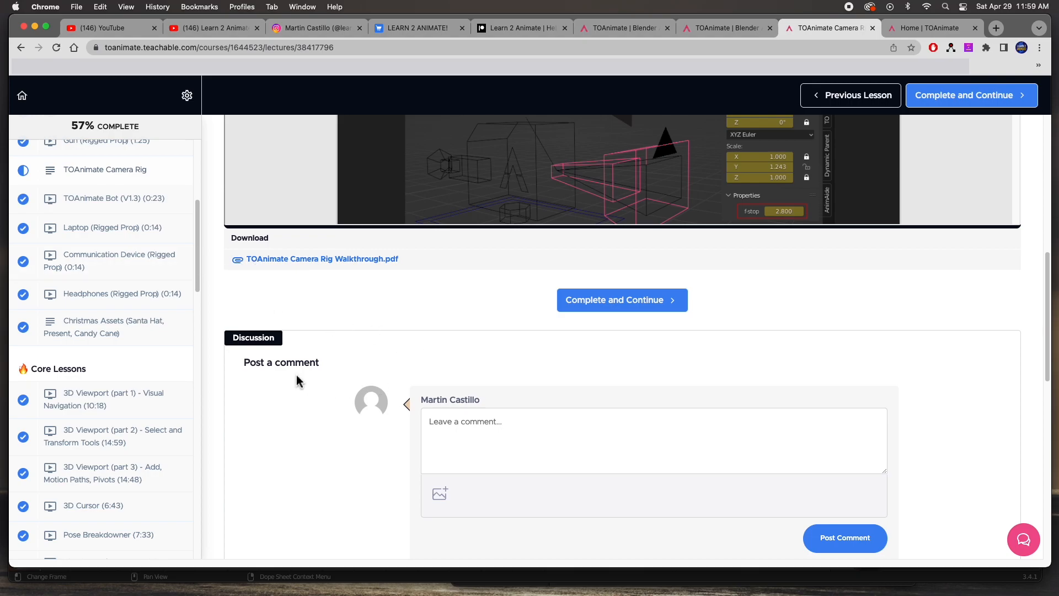
pyautogui.scroll(-3)
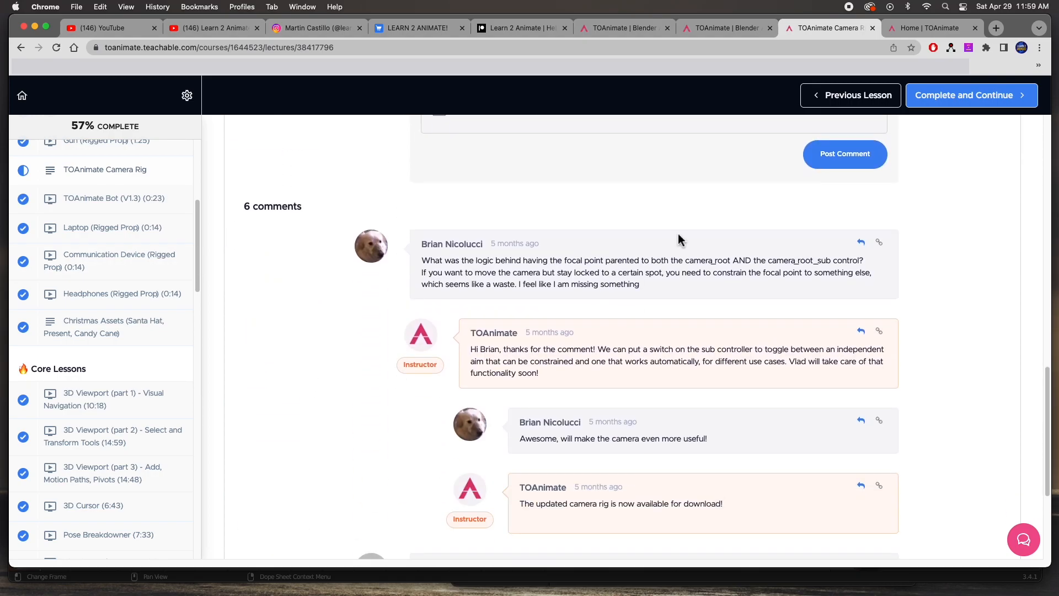
pyautogui.scroll(-3)
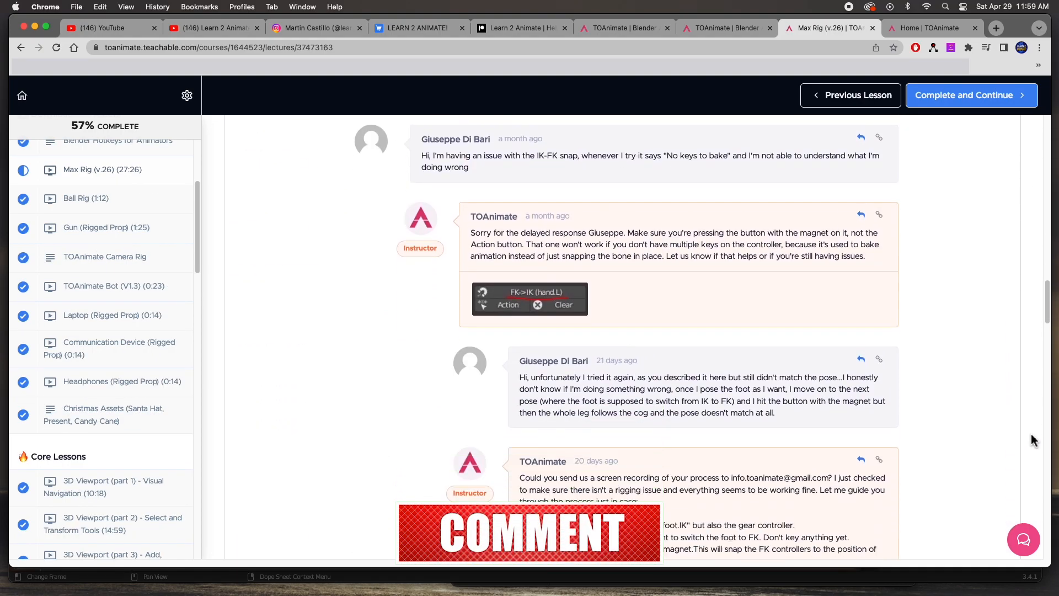
# Step: Scroll back up through the comments and switch to the TOAnimate pricing tab
pyautogui.scroll(3)
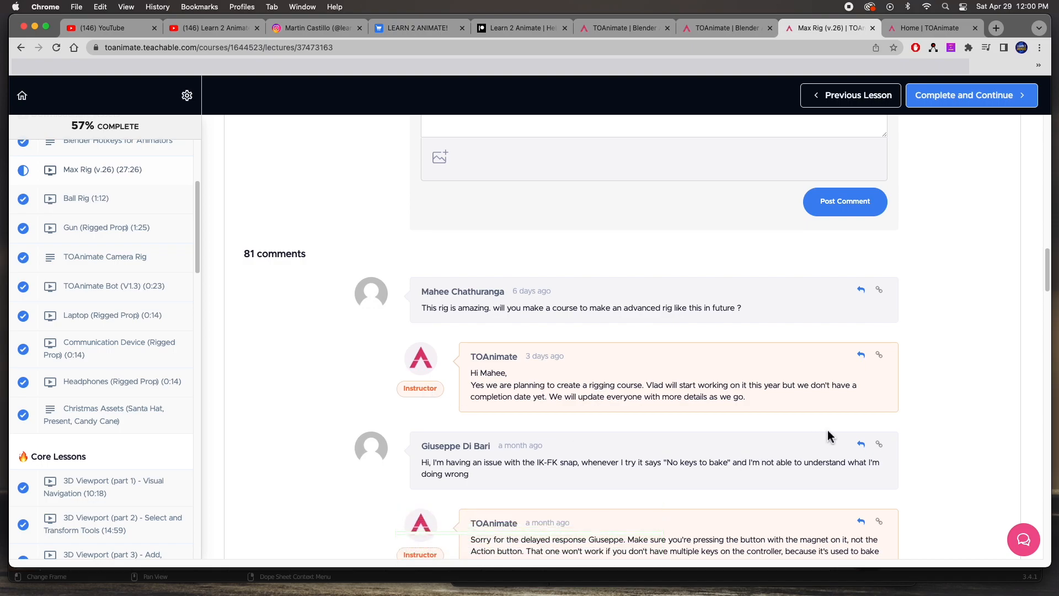
pyautogui.moveTo(967, 424)
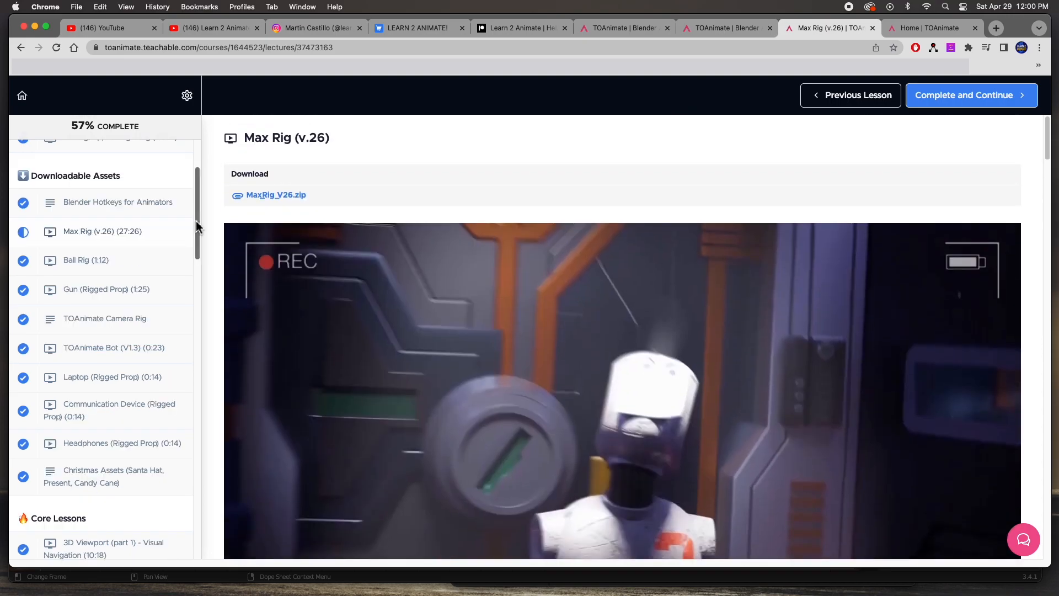
pyautogui.moveTo(93, 316)
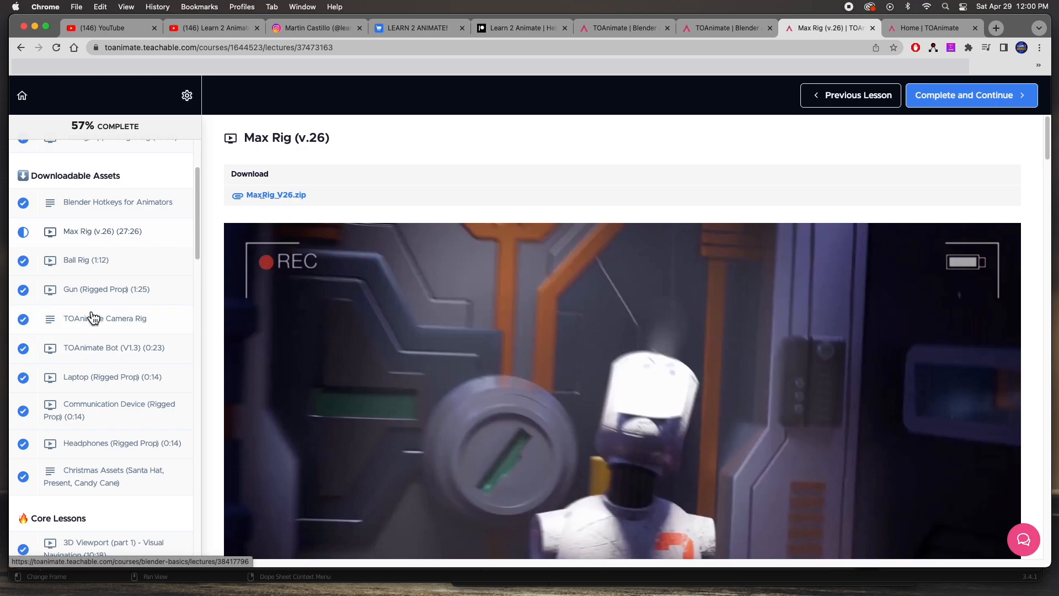
pyautogui.click(724, 28)
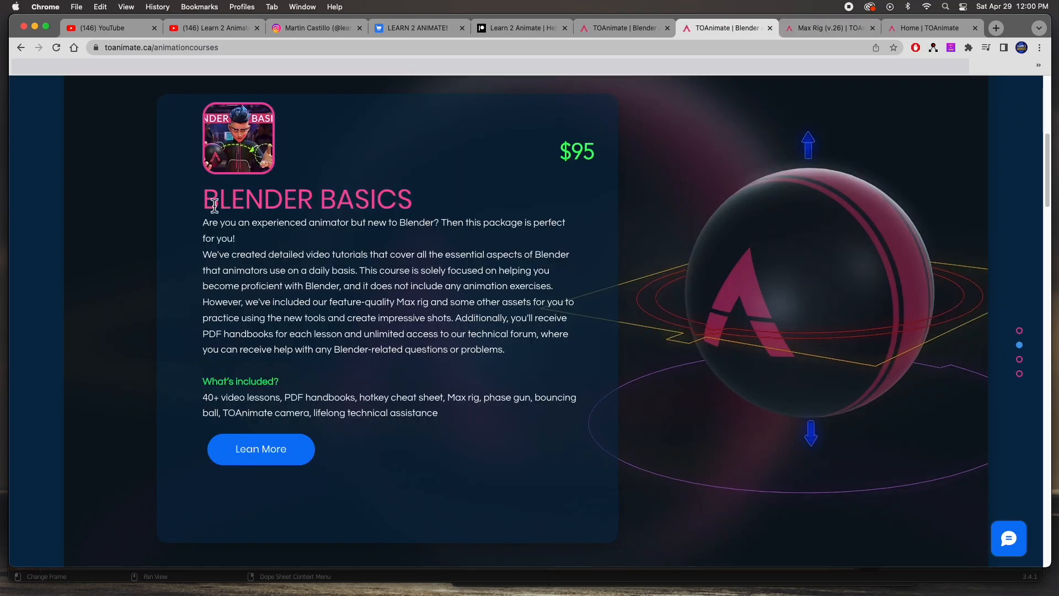
pyautogui.moveTo(570, 159)
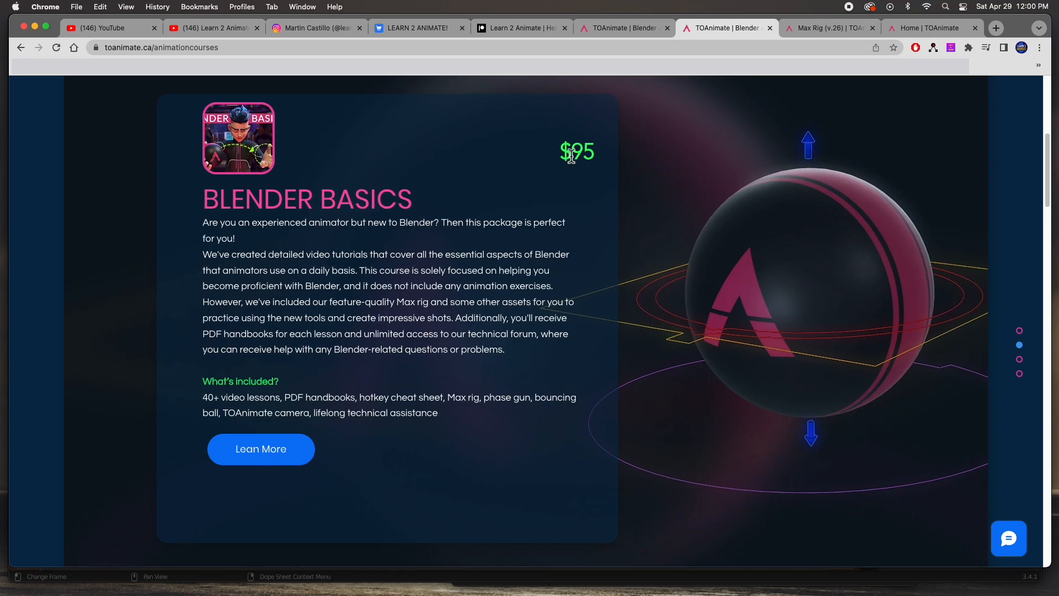
pyautogui.moveTo(808, 35)
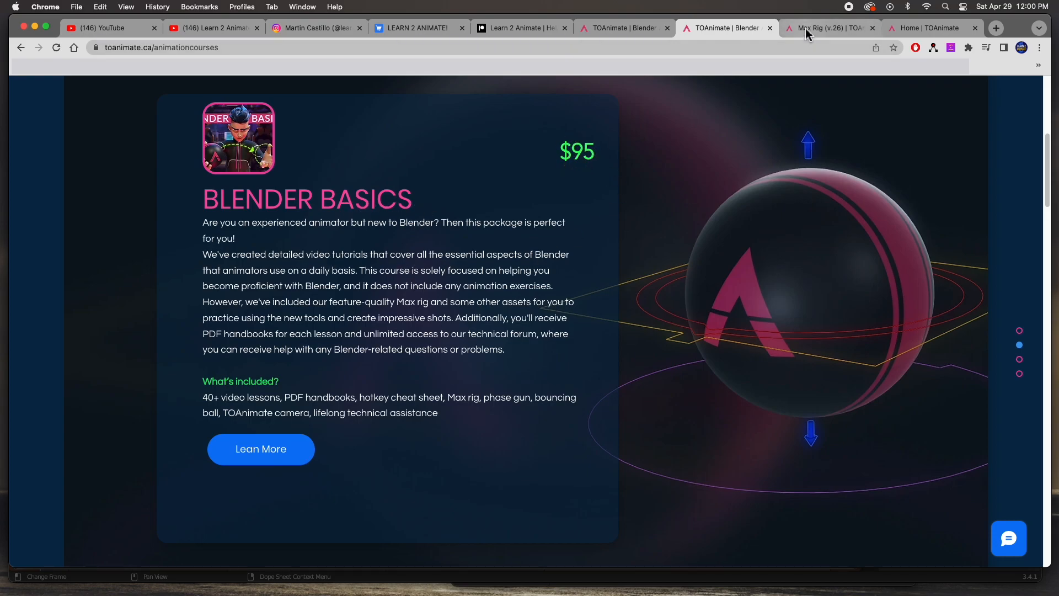
# Step: Return to the Max Rig (v.26) lesson with its MaxRig_V26.zip download
pyautogui.click(824, 28)
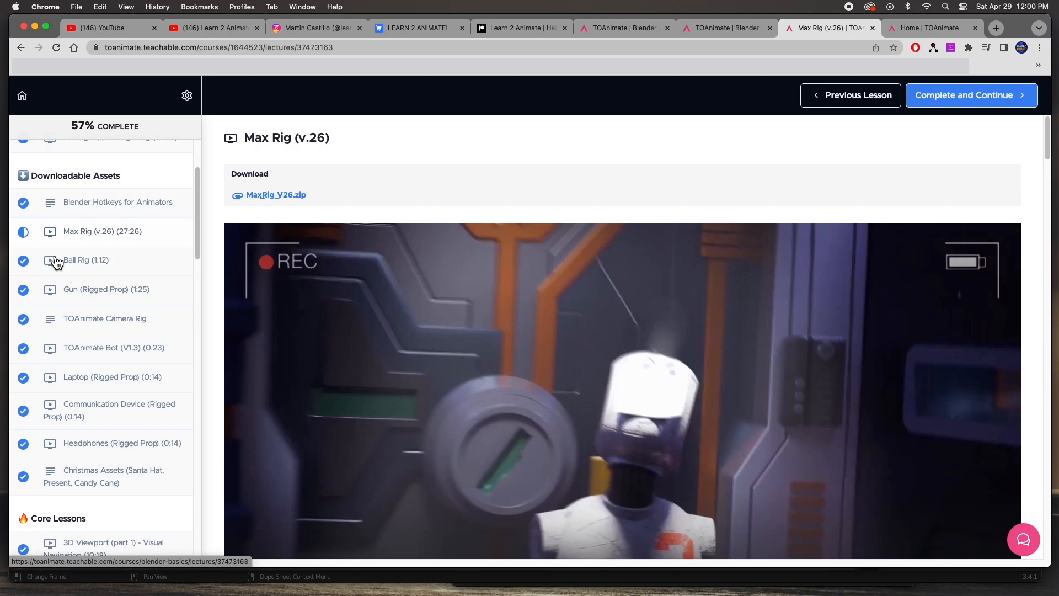
pyautogui.moveTo(87, 241)
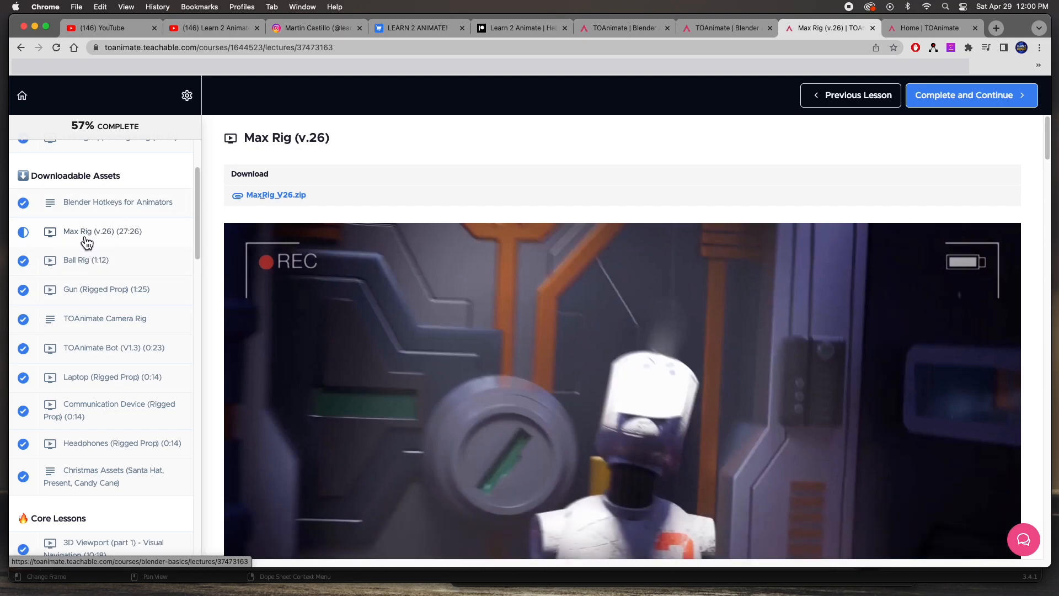
pyautogui.moveTo(92, 249)
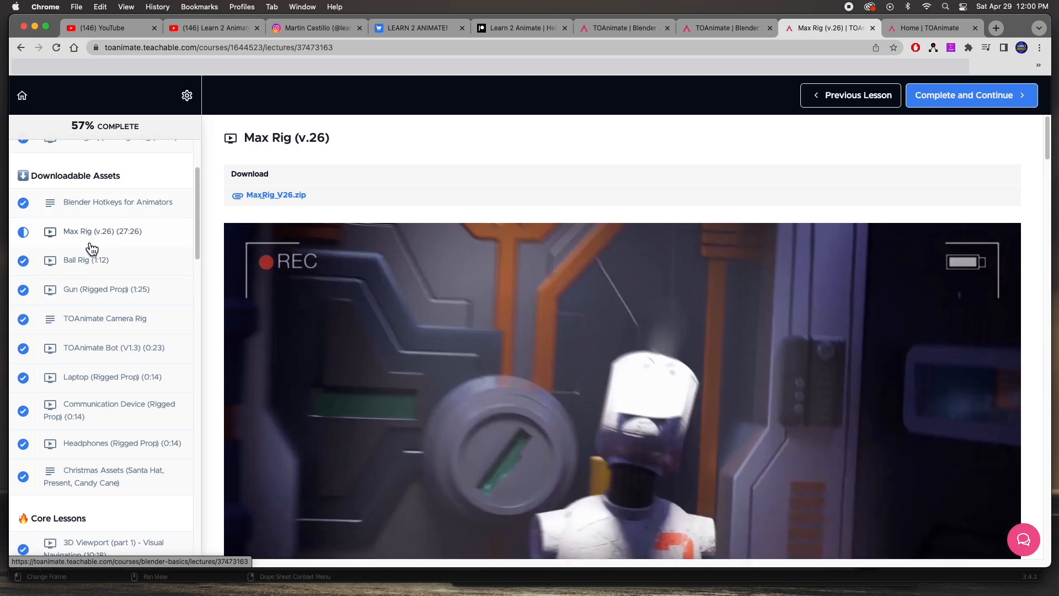
pyautogui.moveTo(1016, 493)
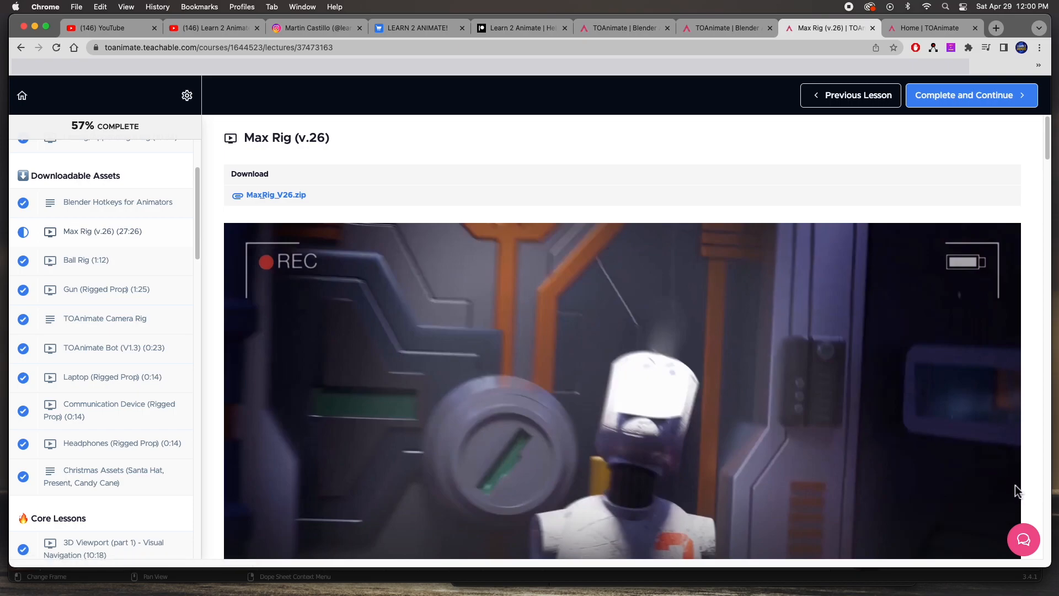
pyautogui.moveTo(1024, 539)
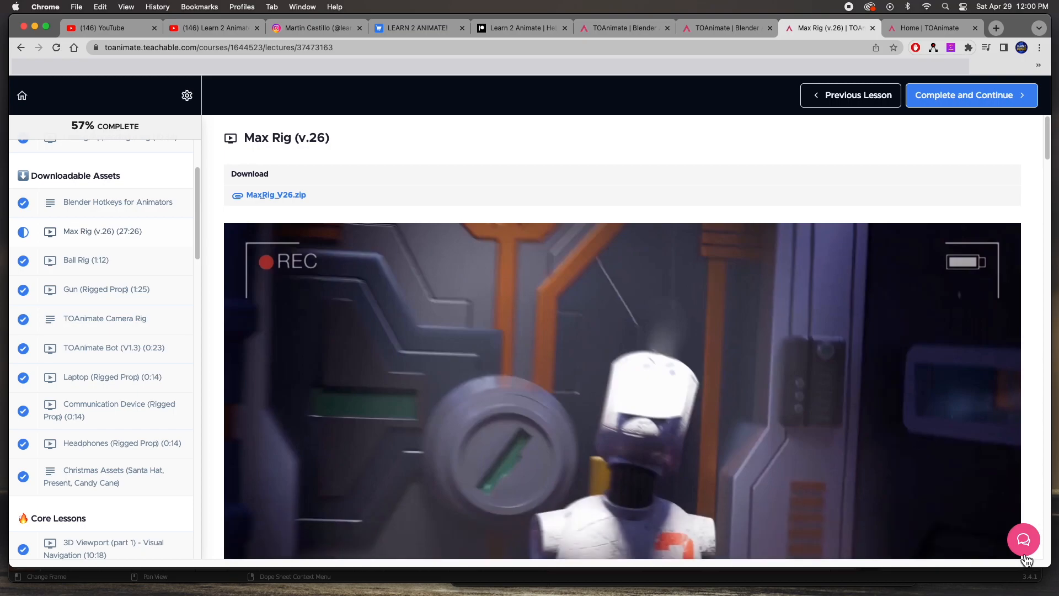
# Step: Scroll through the Circle community's home feed, then bring up the 'Learn Animation in Blender!' homepage
pyautogui.click(927, 28)
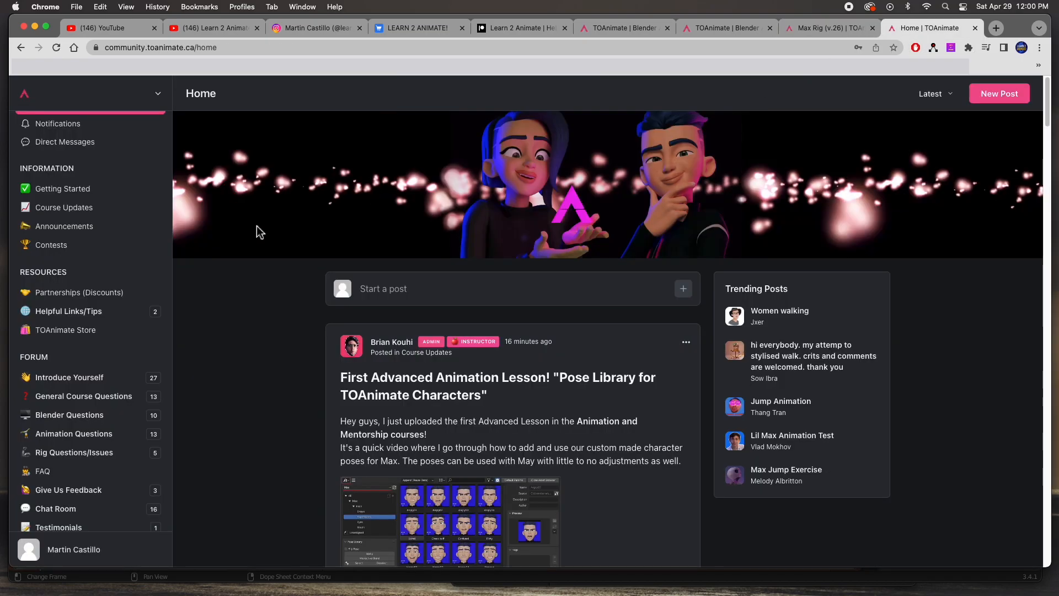
pyautogui.moveTo(62, 190)
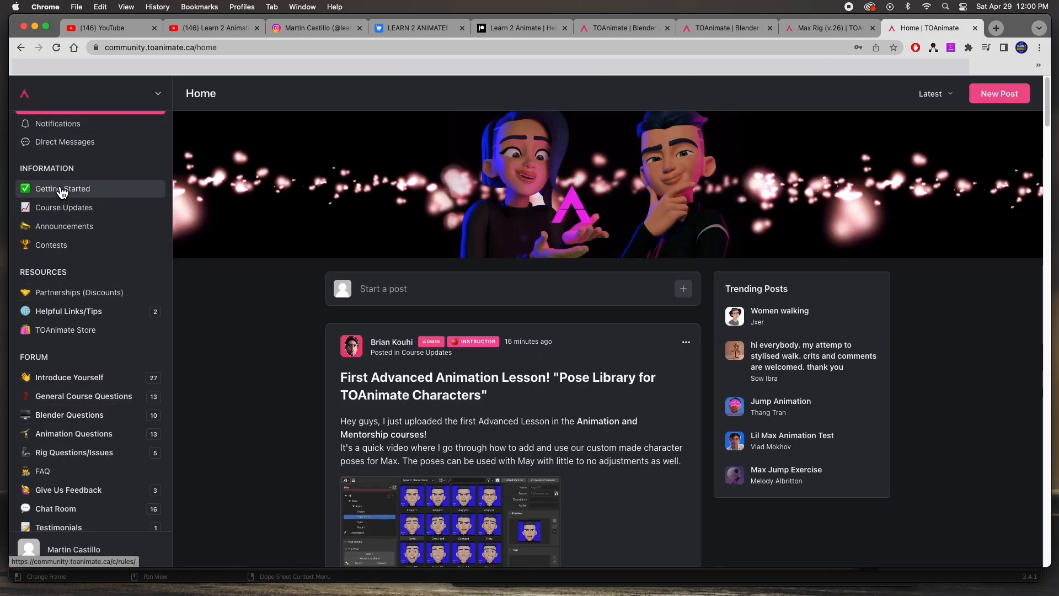
pyautogui.moveTo(59, 177)
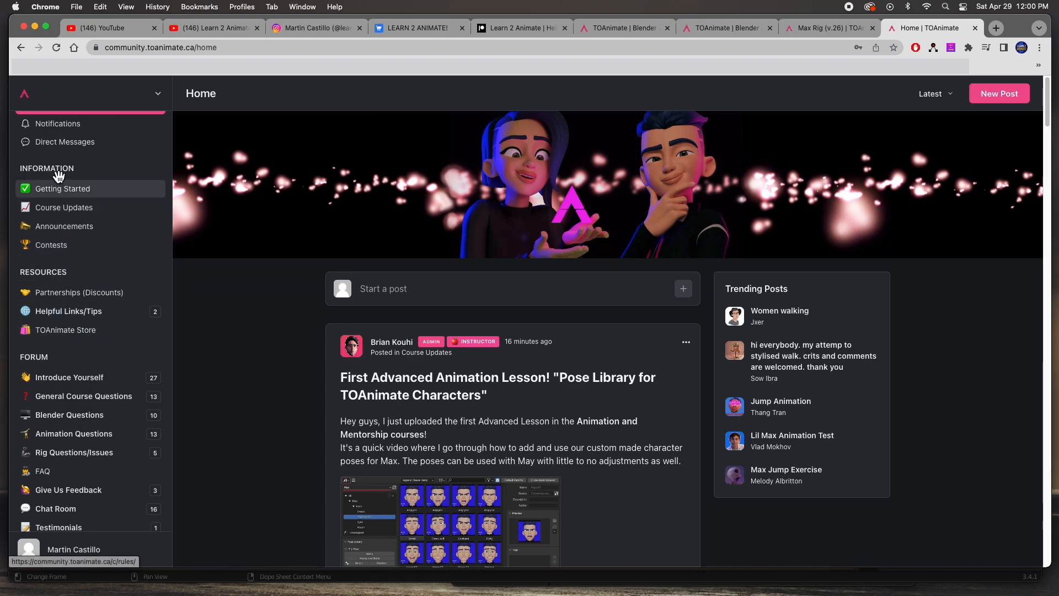
pyautogui.moveTo(175, 417)
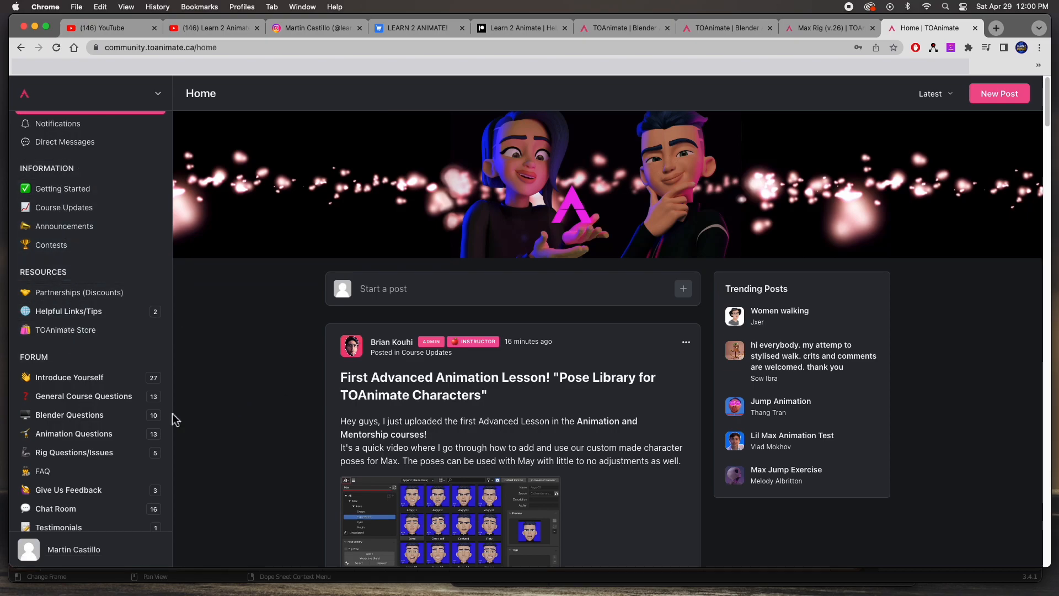
pyautogui.moveTo(63, 471)
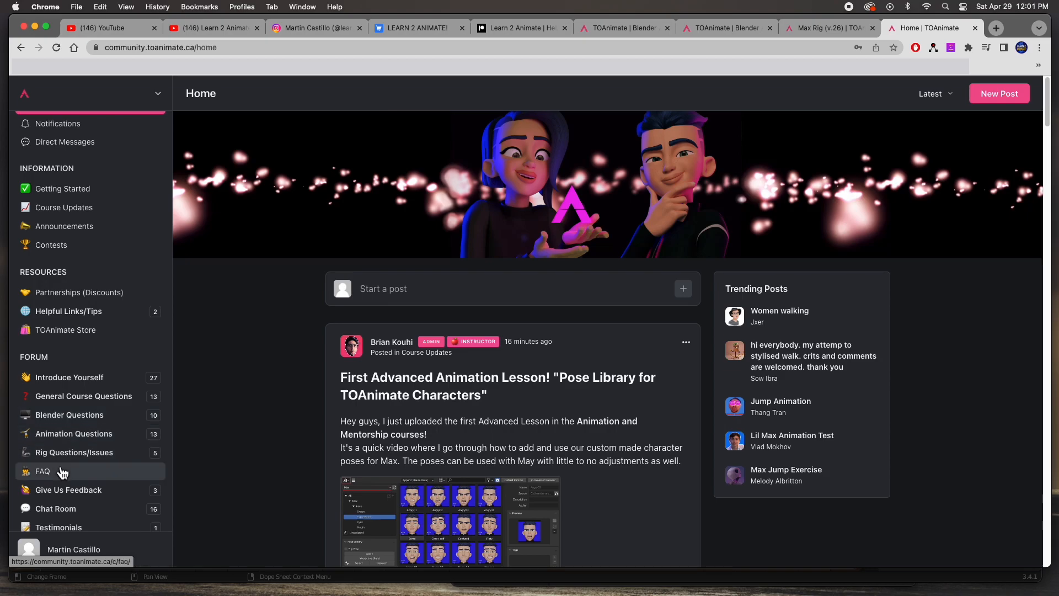
pyautogui.moveTo(44, 447)
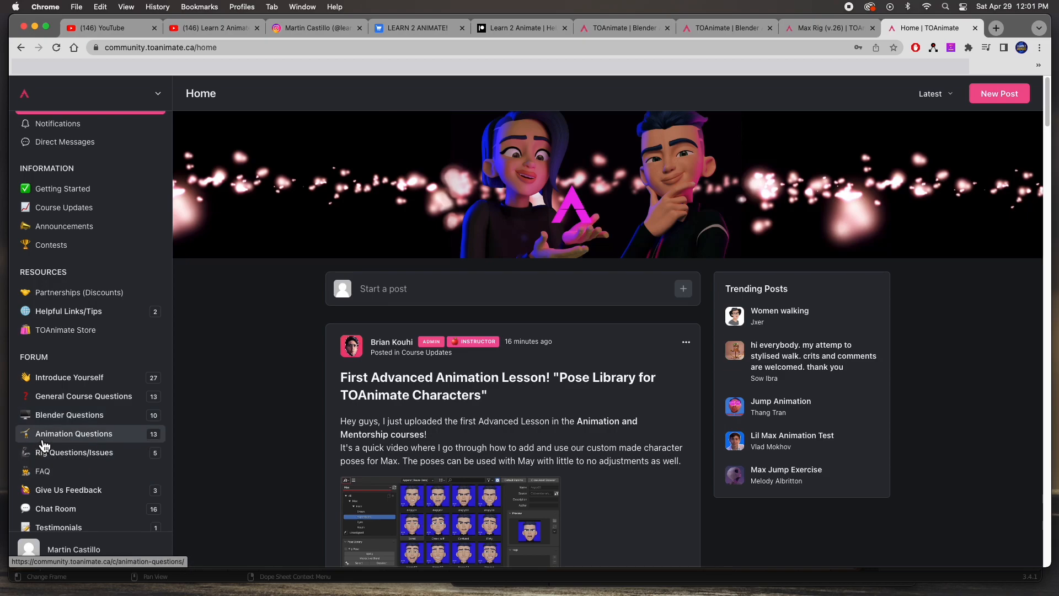
pyautogui.moveTo(54, 299)
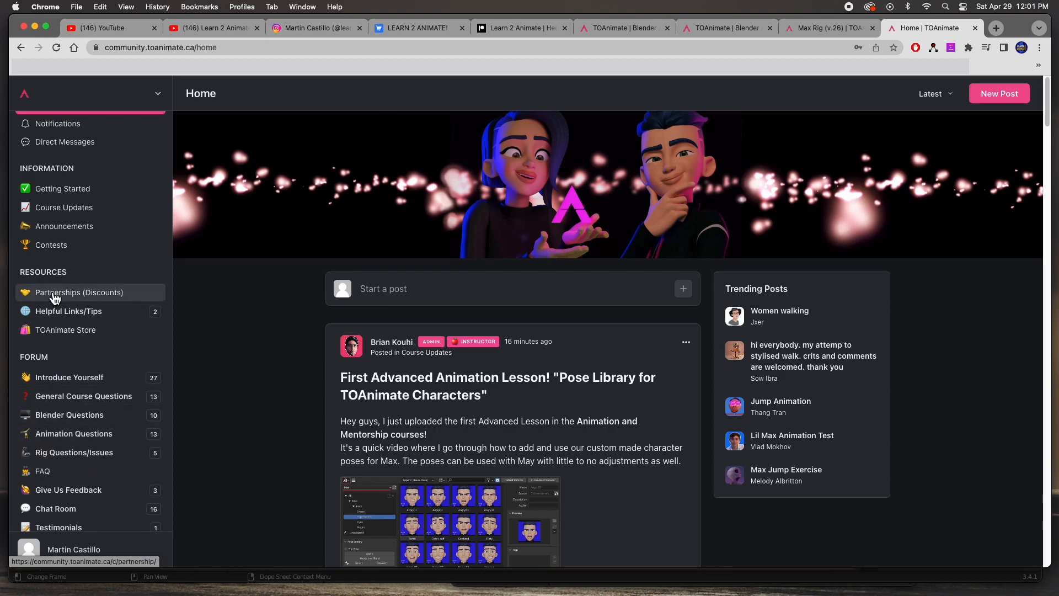
pyautogui.moveTo(171, 232)
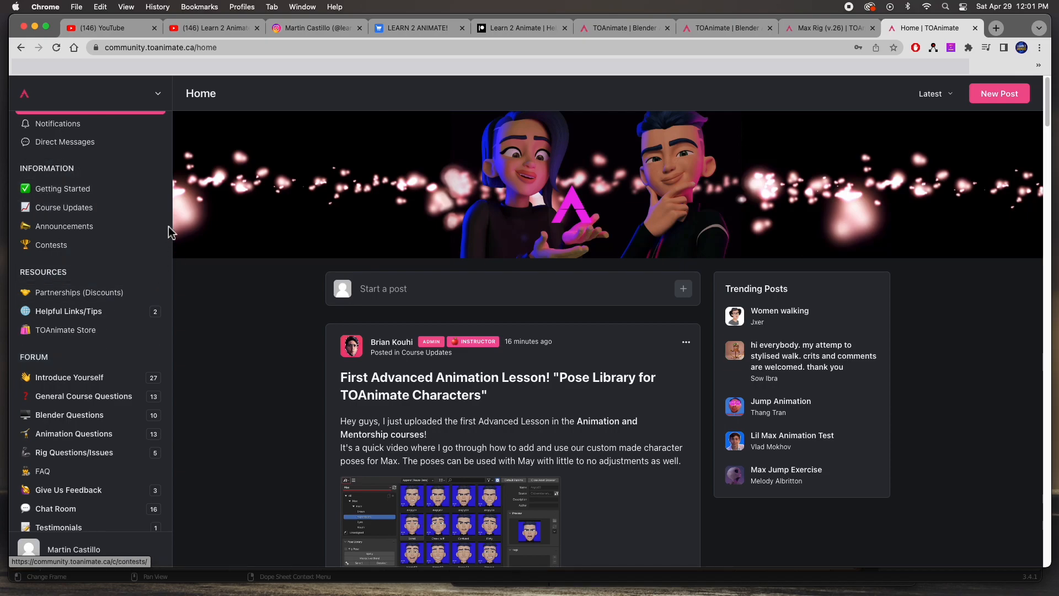
pyautogui.scroll(-3)
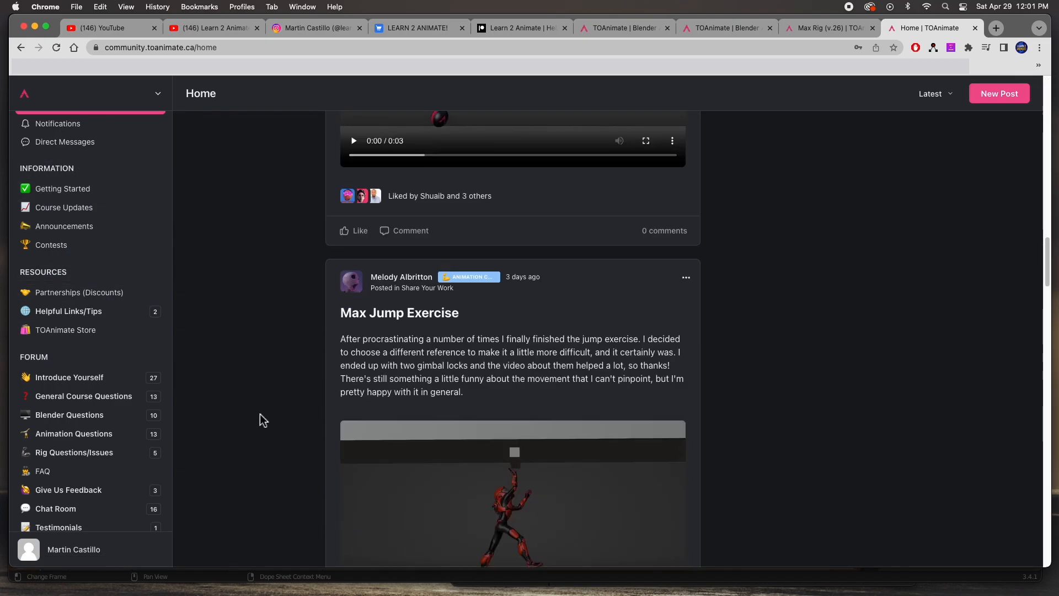
pyautogui.scroll(-3)
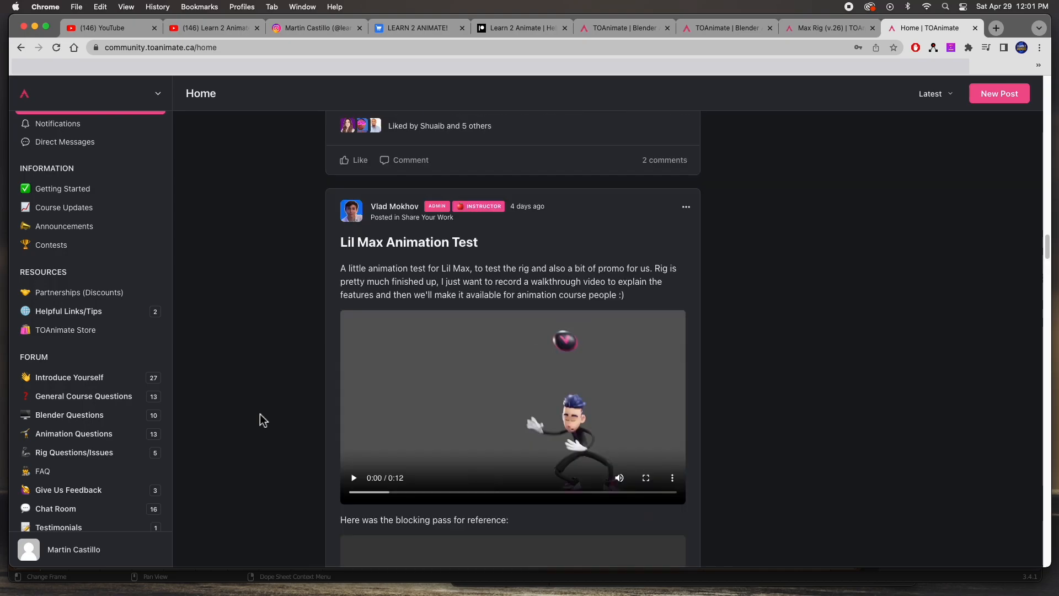
pyautogui.scroll(-3)
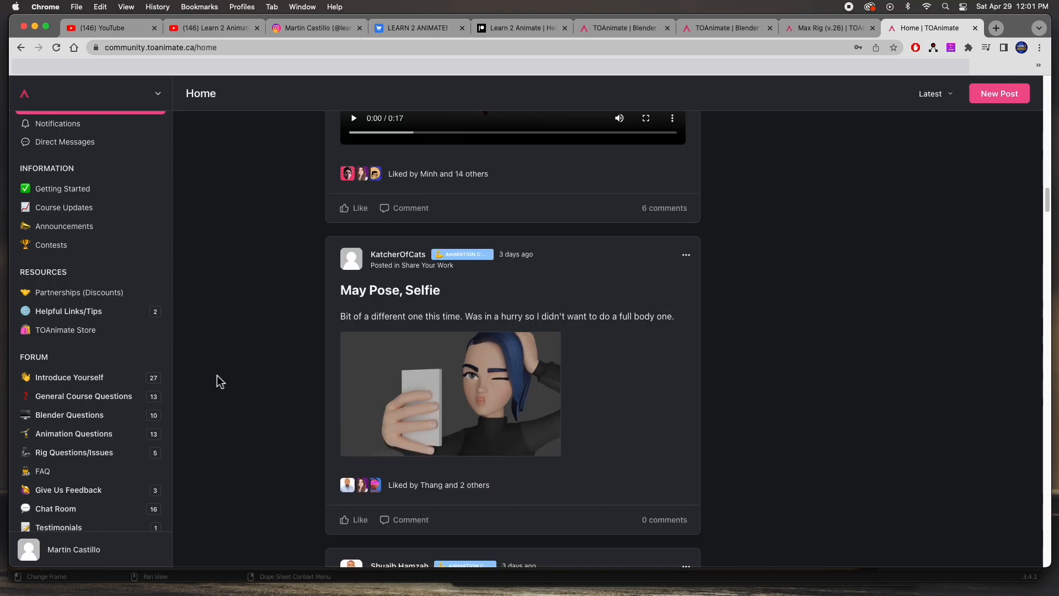
pyautogui.scroll(-3)
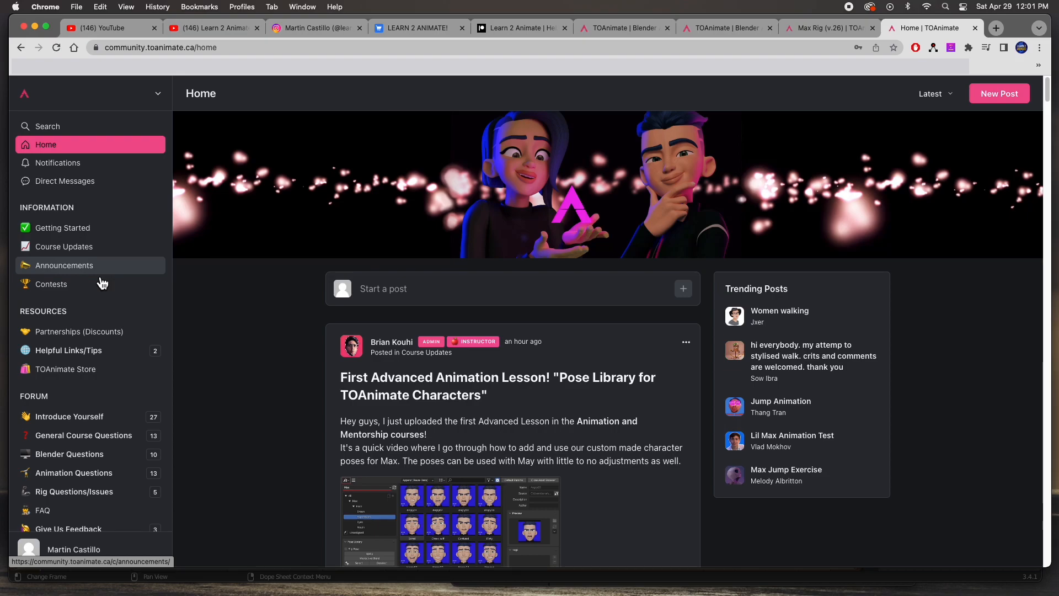
pyautogui.click(624, 27)
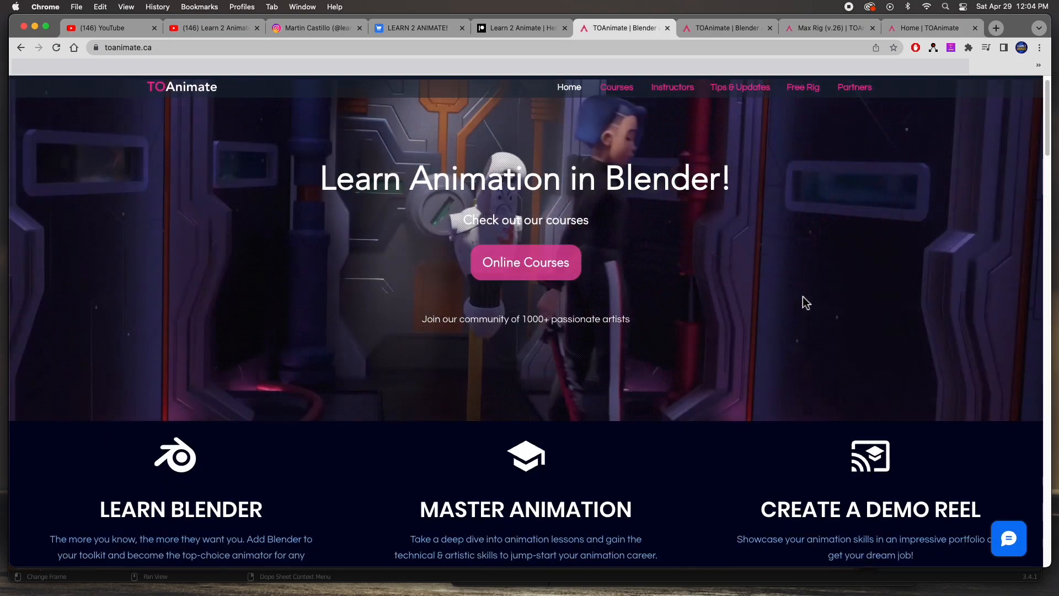